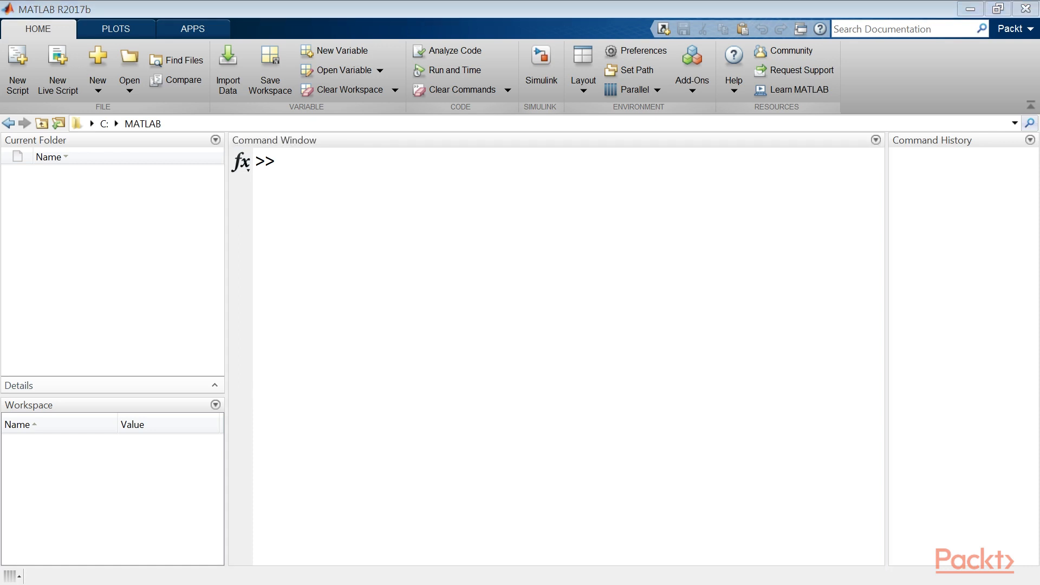
# Download yacht_hydrodynamics CSV from the UCI archive via websave and read it into the YachtHydrodynamics table.
pyautogui.write('url =')
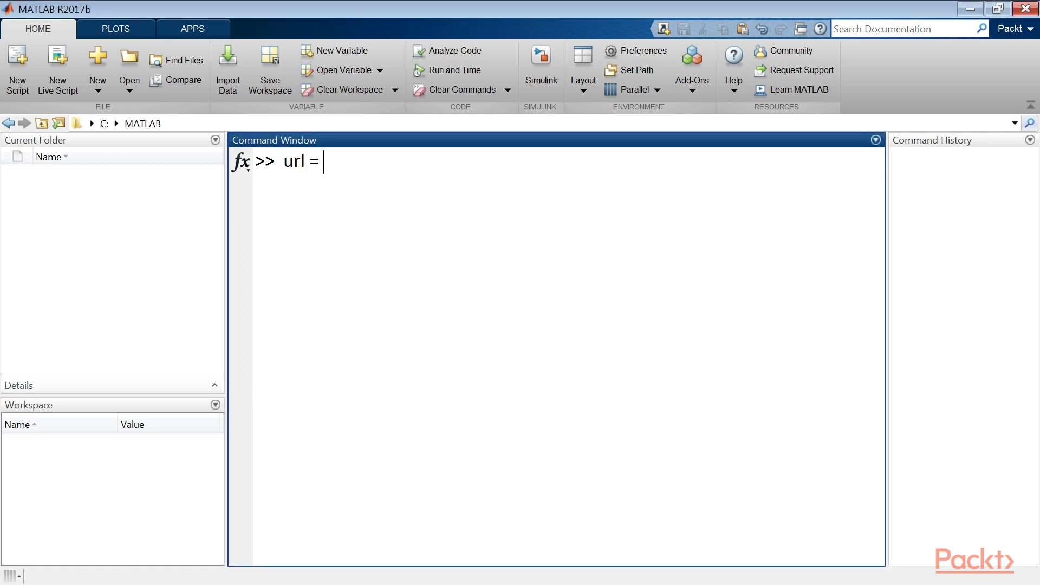
pyautogui.write("'http://archive.ics.uci.edu/ml/machine-learning-databases/00243/yacht_hydrodynamics.data';")
pyautogui.write("websave('yacht_hydrodynamics.csv',url);")
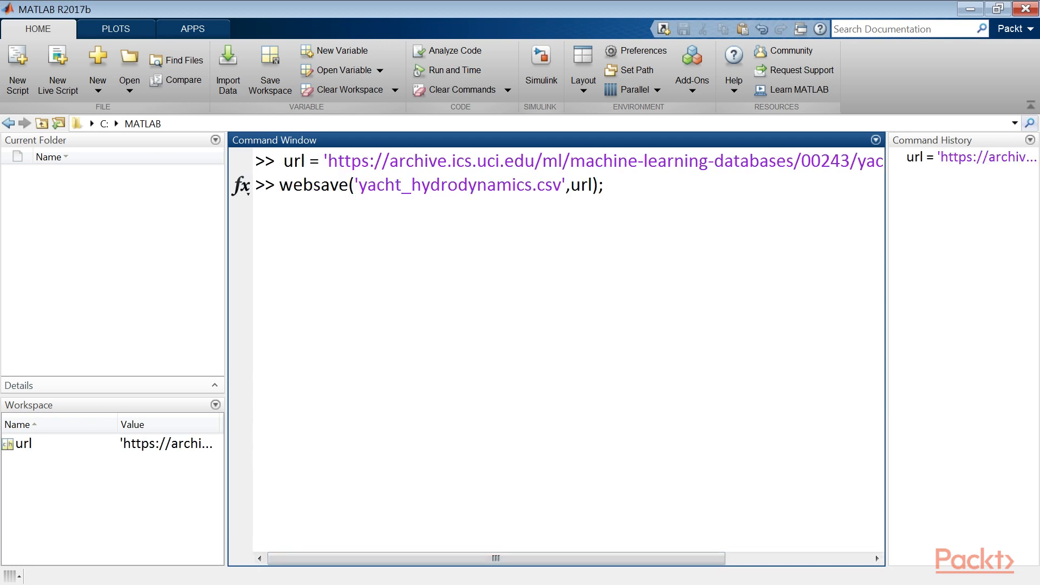
pyautogui.press('Return')
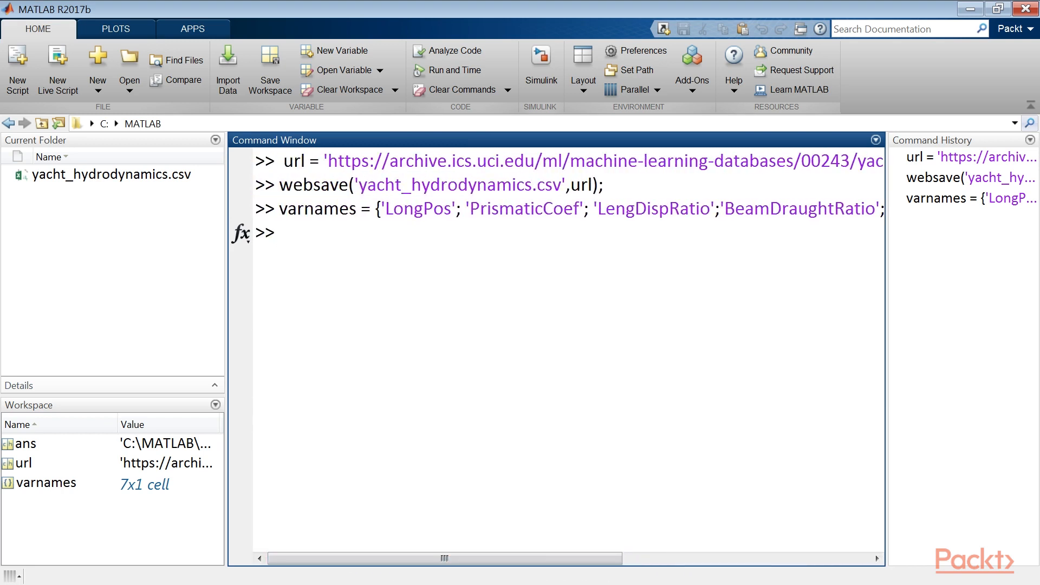
pyautogui.write("YachtHydrodynamics = readtable('yacht_hydrodynamics.csv');")
pyautogui.write('YachtHydrodynamics.Properties.VariableNames = varnames;')
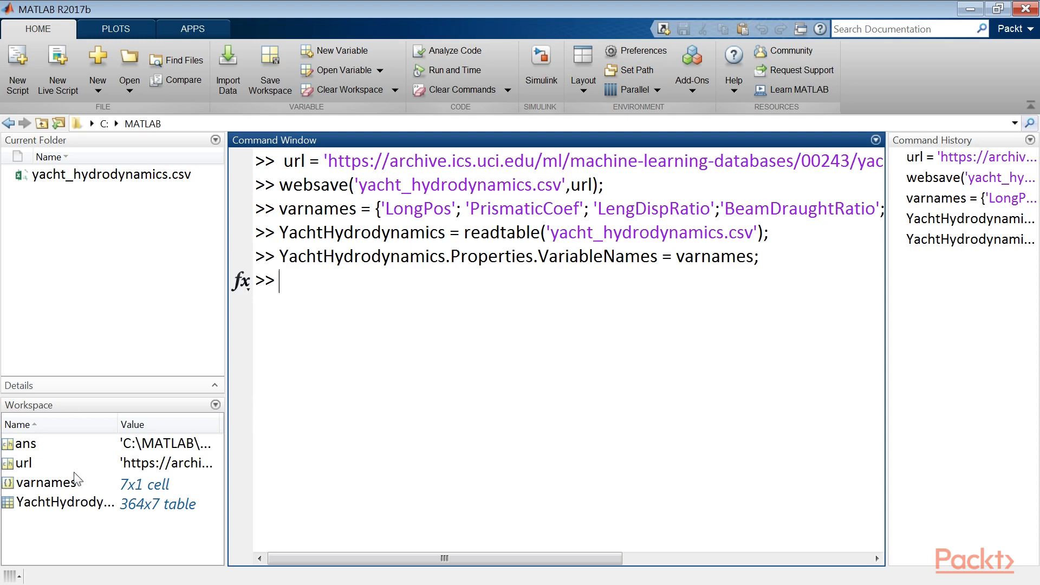
pyautogui.doubleClick(62, 501)
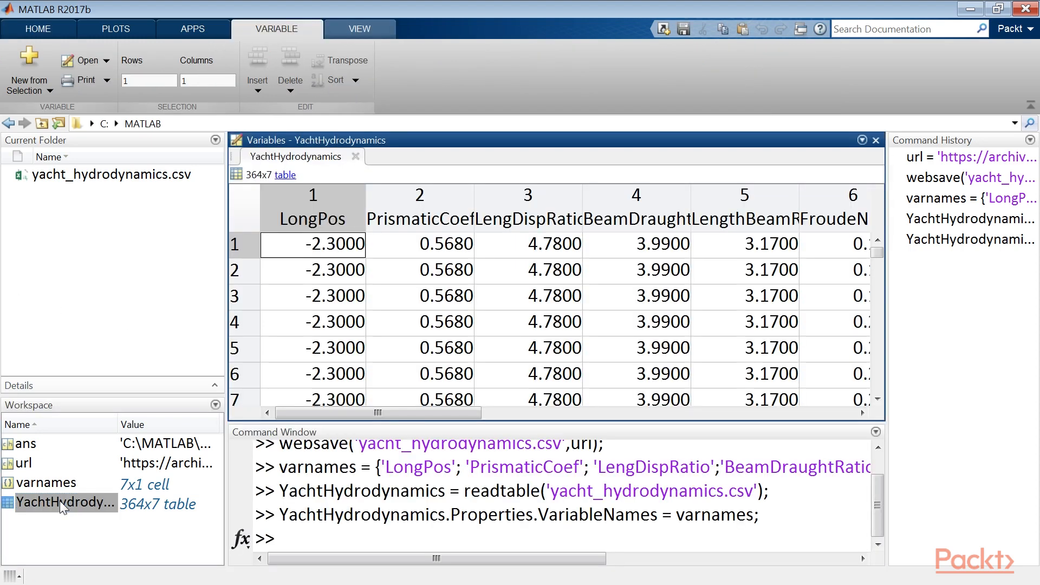
pyautogui.moveTo(351, 413)
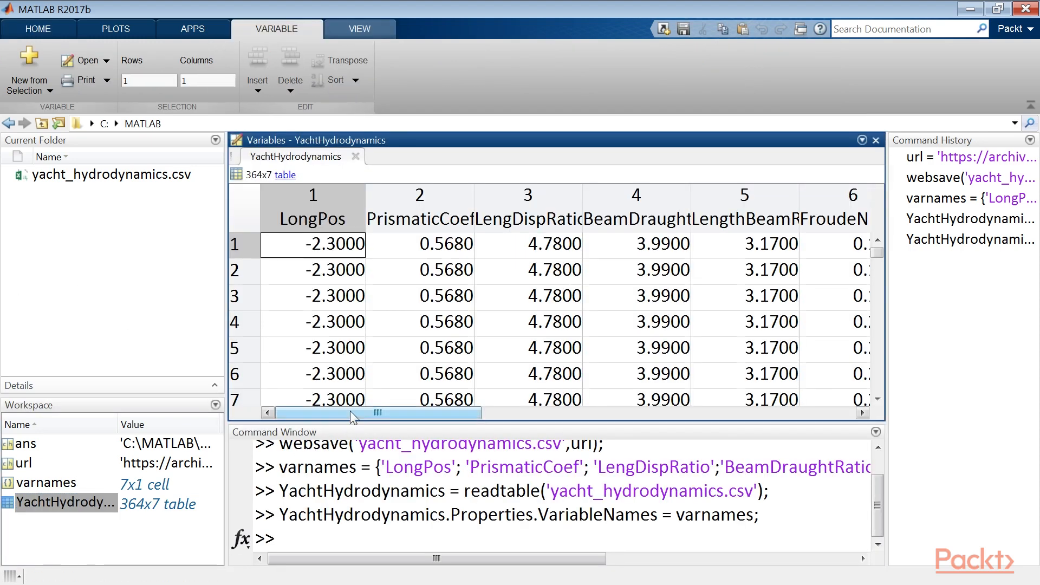
pyautogui.moveTo(325, 413)
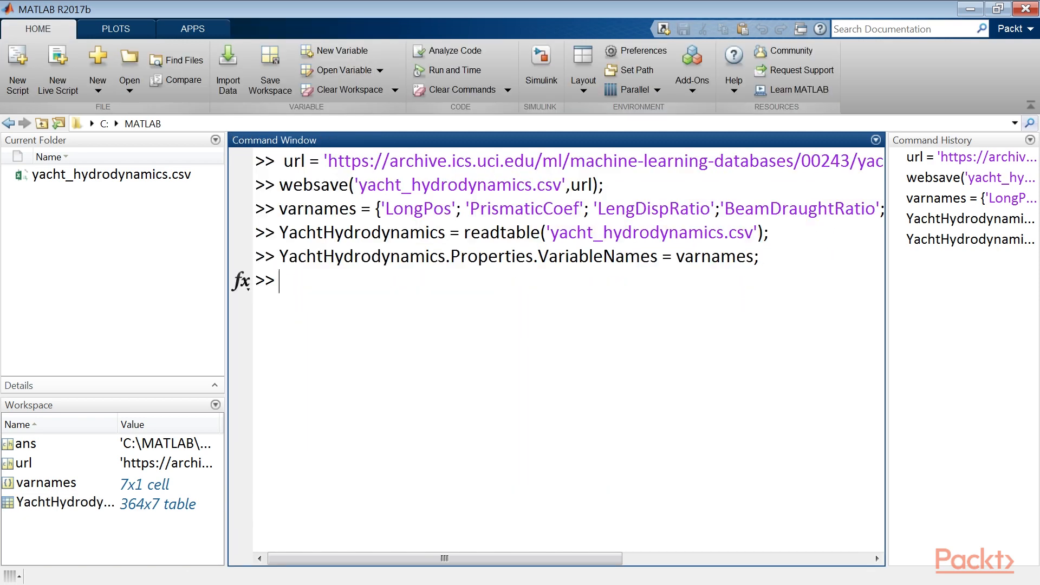
# Run summary(YachtHydrodynamics) and scroll through the min, median, max and missing counts of each column.
pyautogui.write('summary(Y')
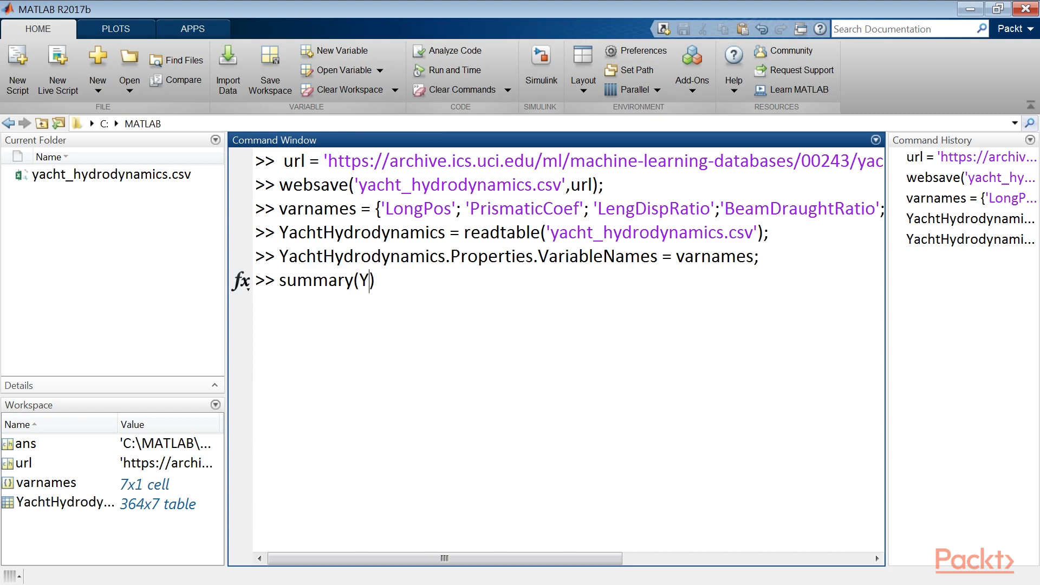
pyautogui.write('achtHydrodynamics)')
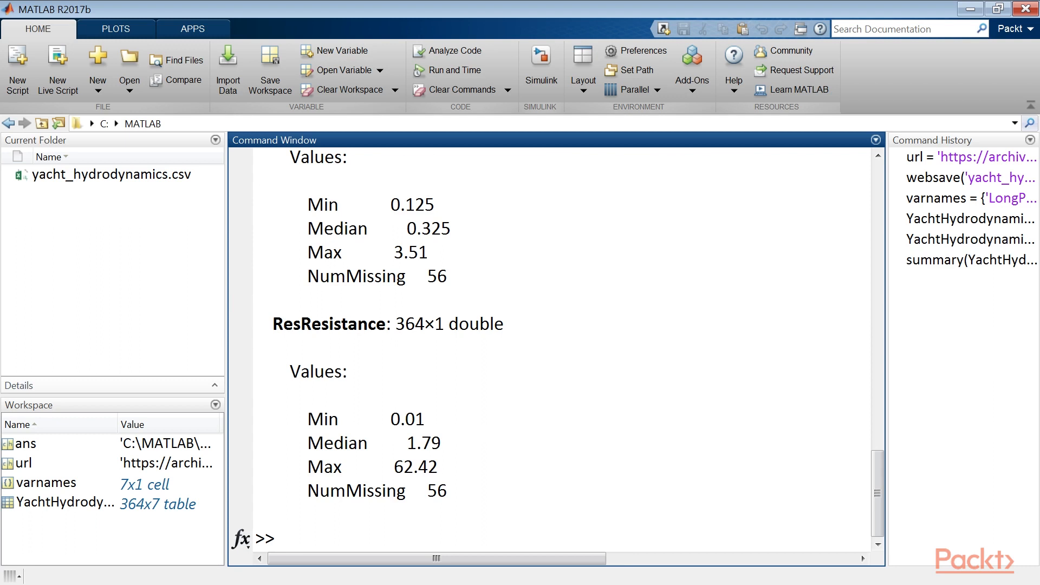
pyautogui.scroll(3)
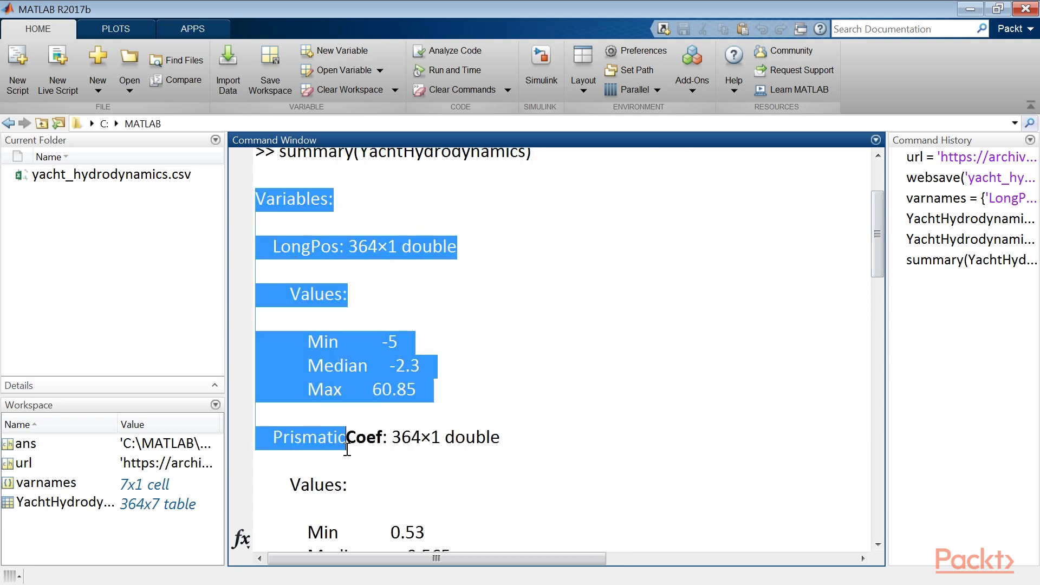
pyautogui.scroll(-3)
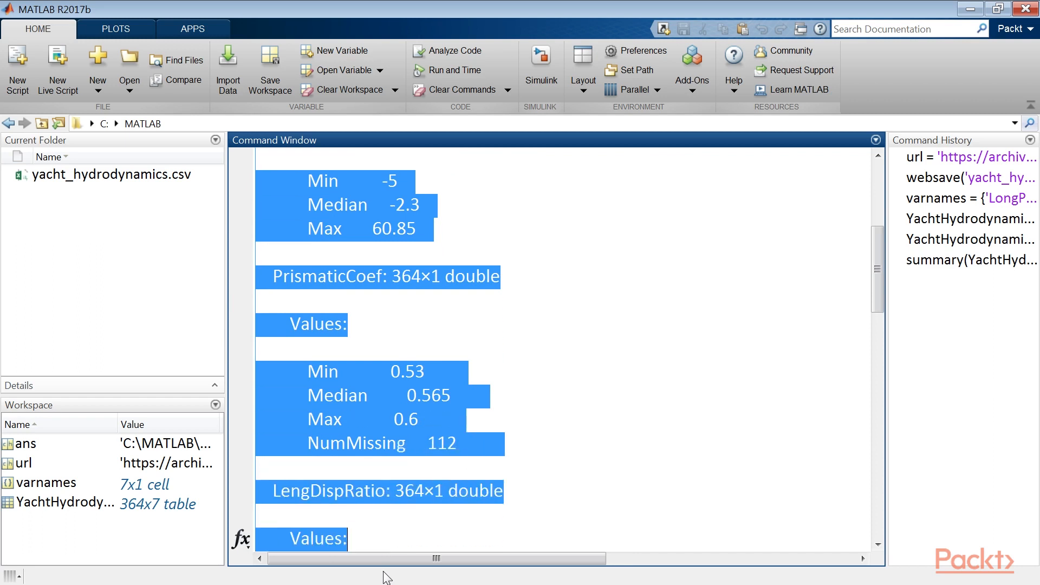
pyautogui.scroll(-3)
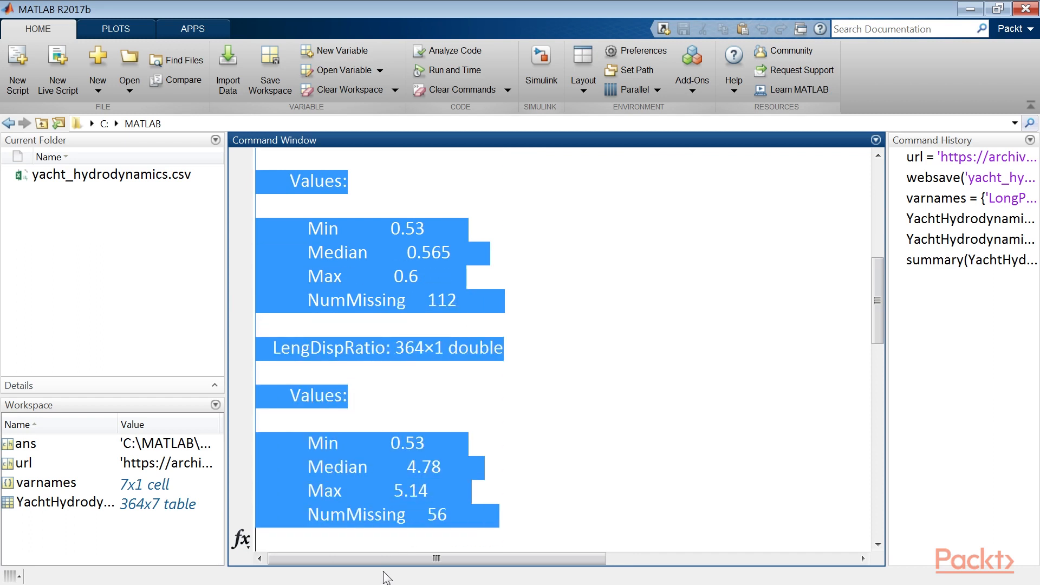
pyautogui.scroll(-3)
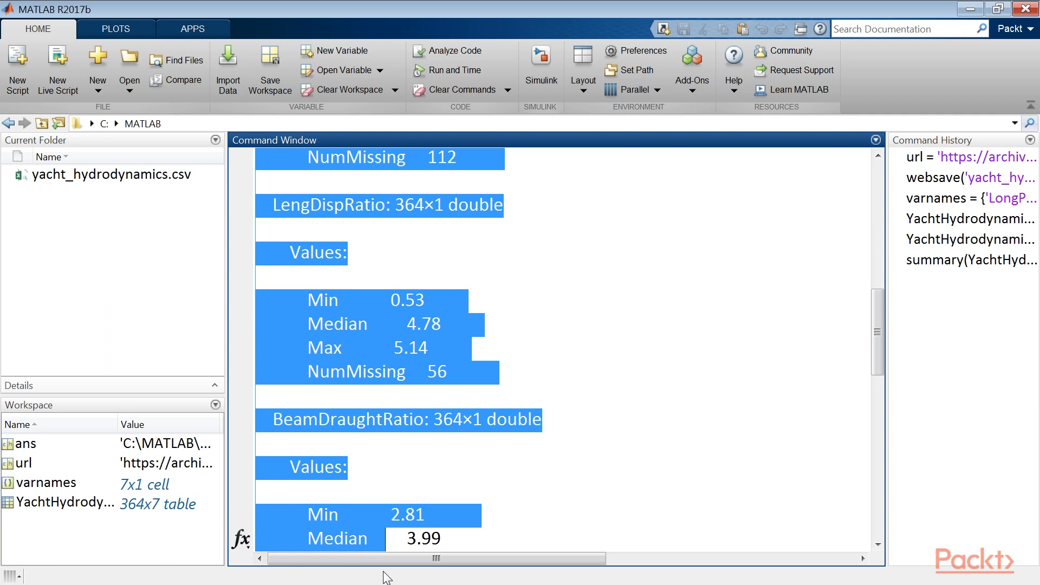
pyautogui.scroll(-3)
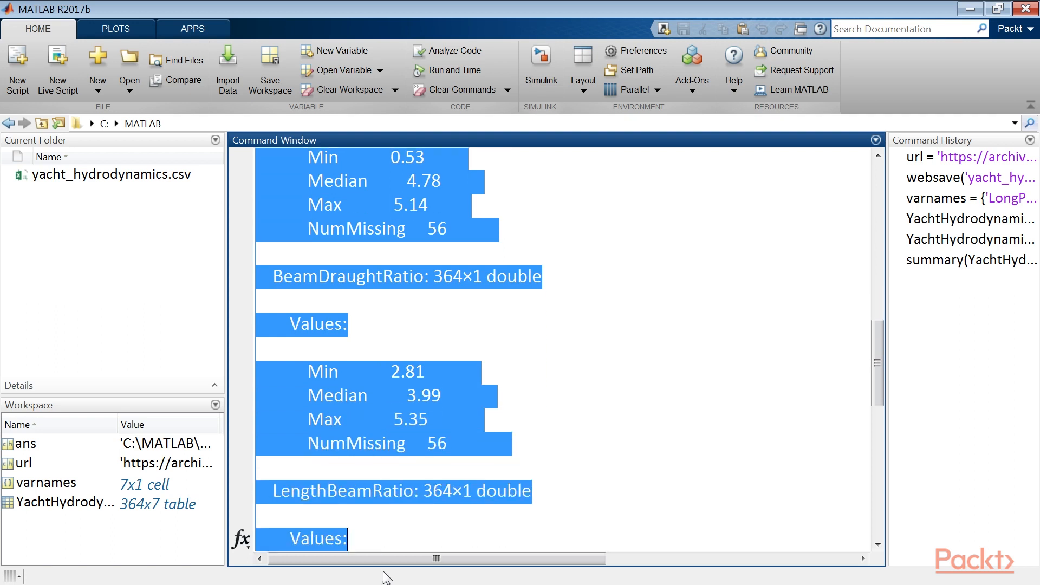
pyautogui.scroll(-3)
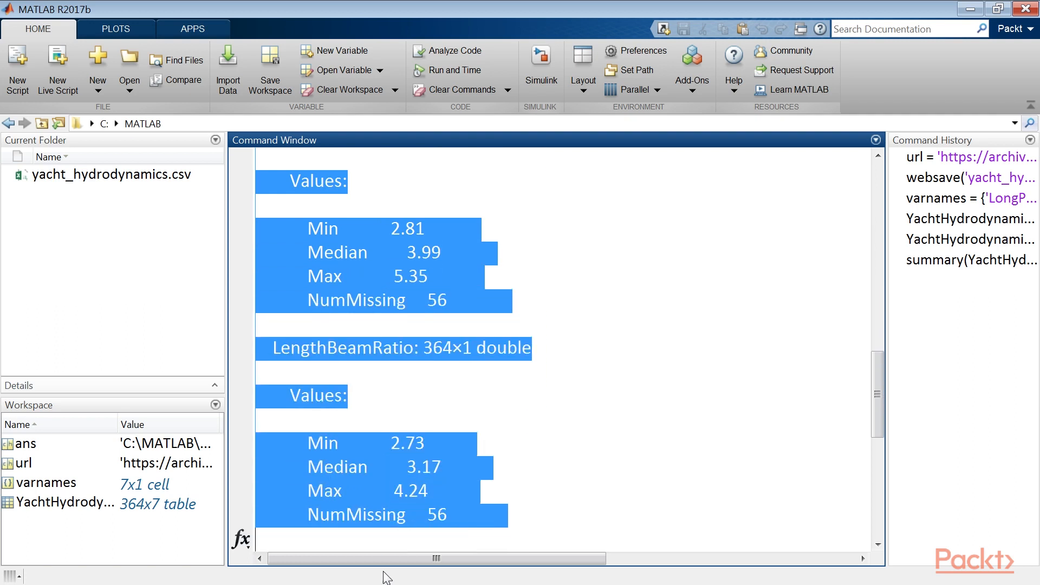
pyautogui.scroll(-3)
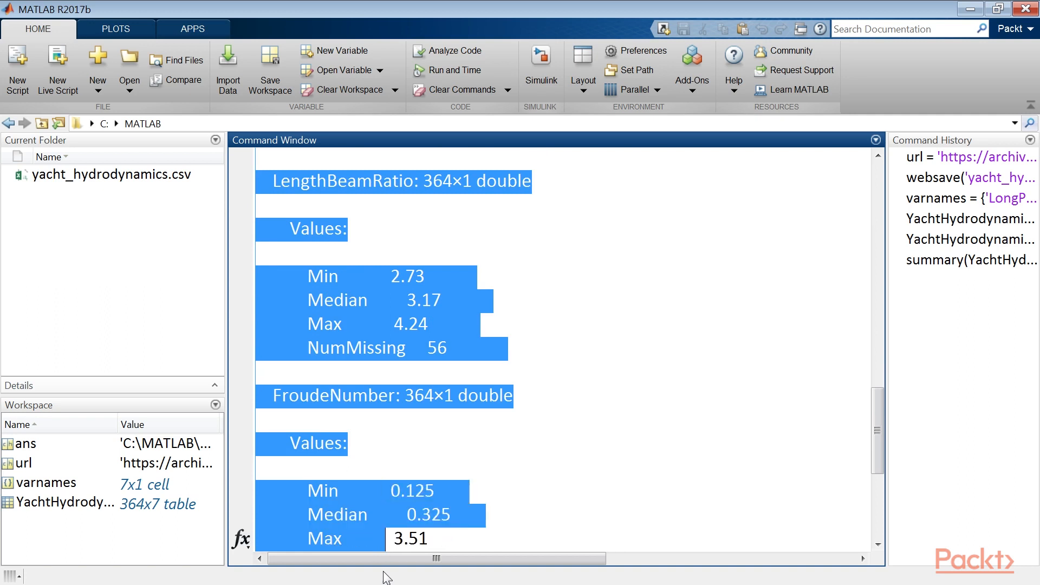
pyautogui.scroll(-3)
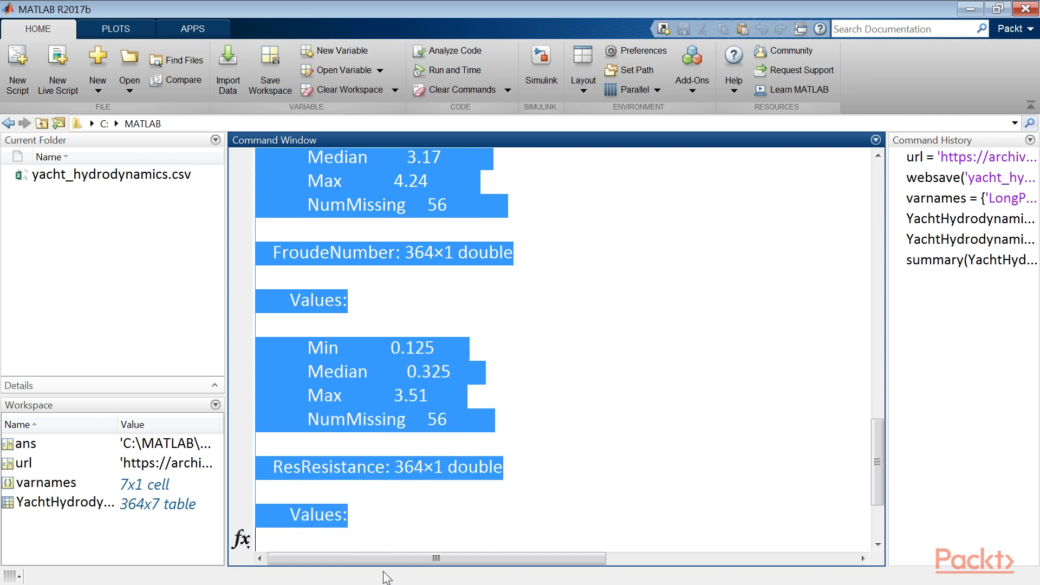
pyautogui.scroll(-3)
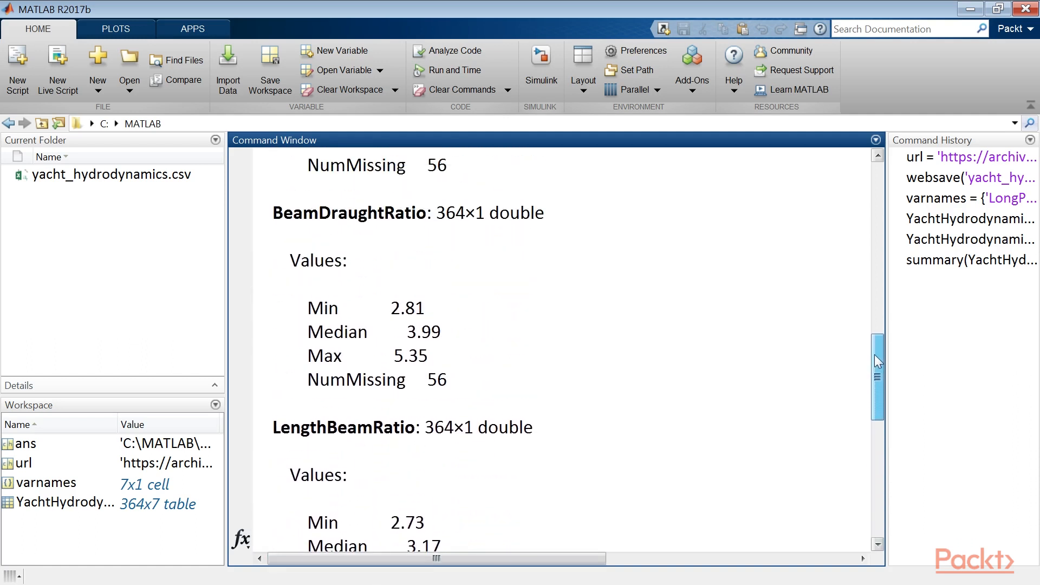
pyautogui.scroll(-3)
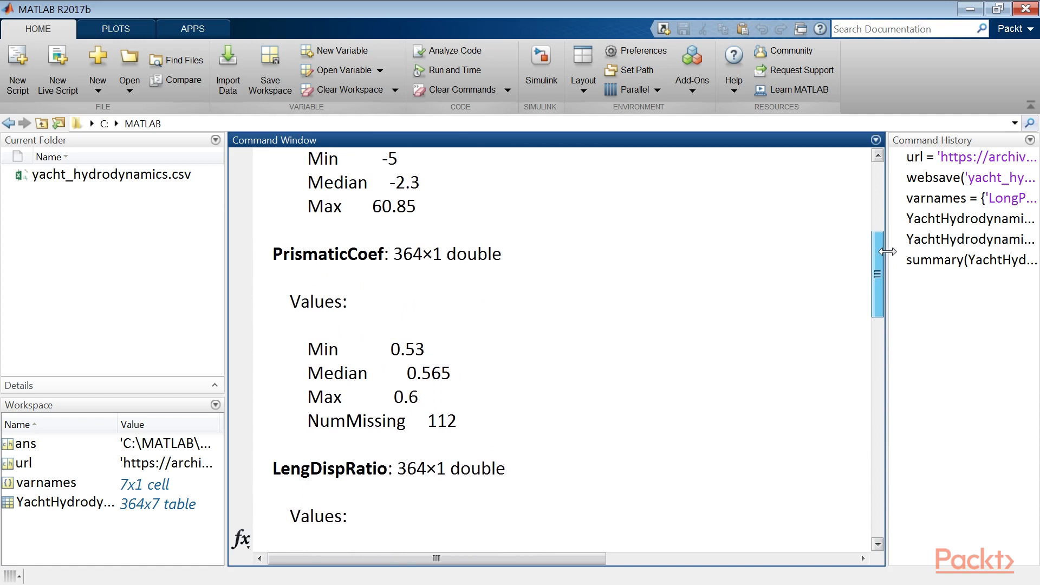
pyautogui.scroll(3)
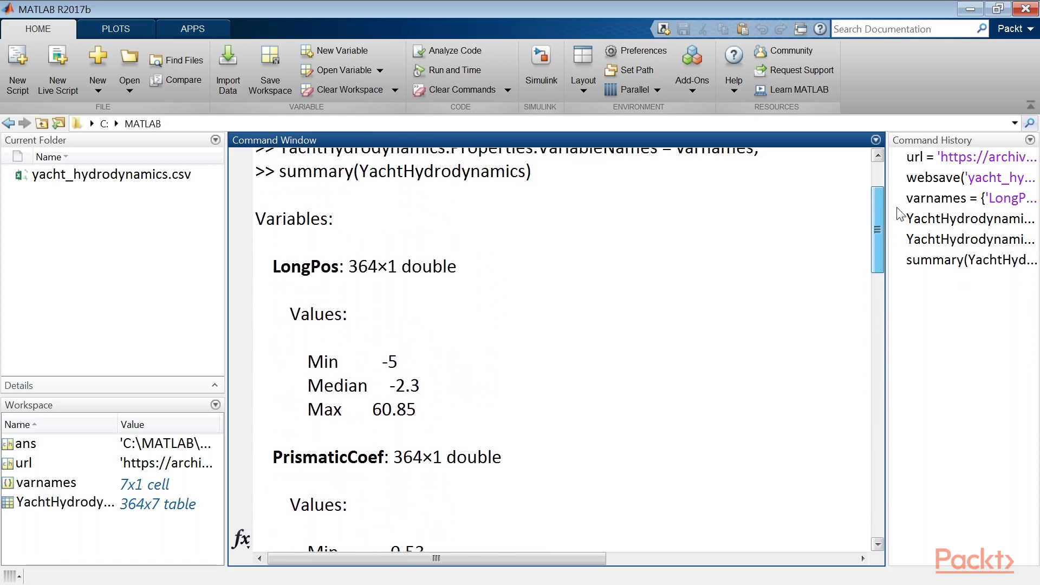
pyautogui.scroll(-3)
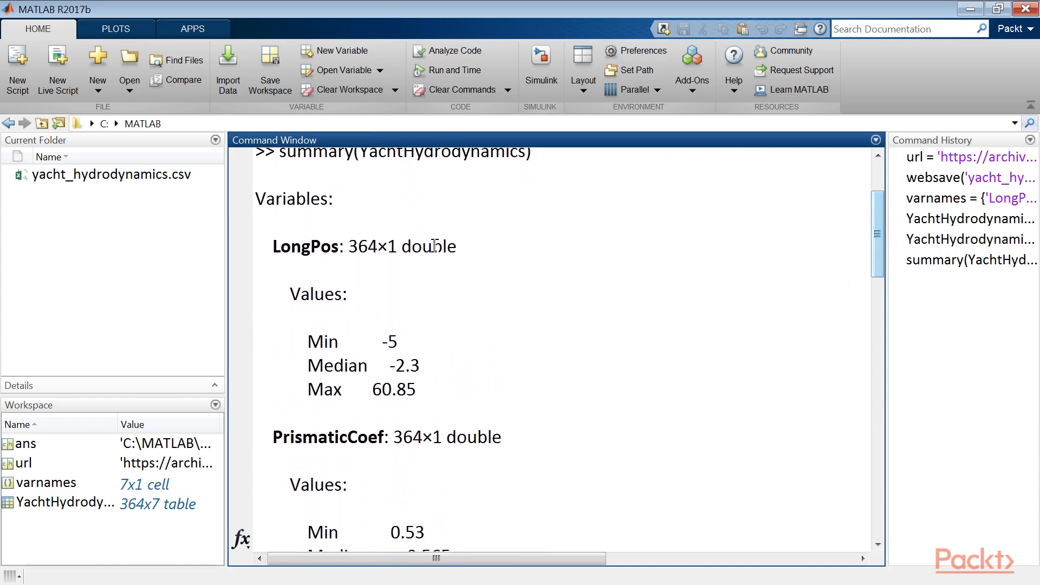
pyautogui.scroll(-3)
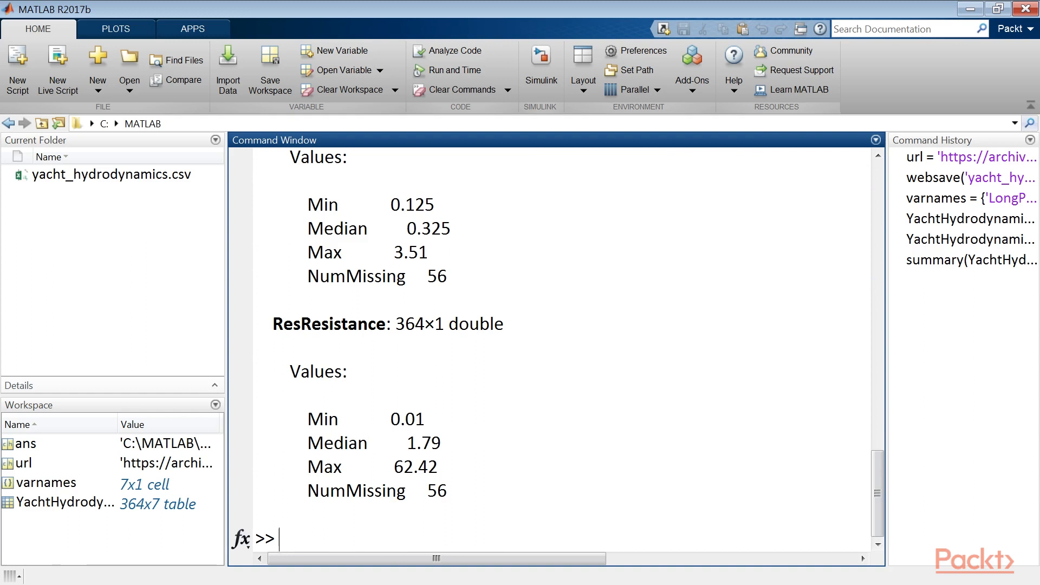
# Create YachtHydrodynamicsClean with rmmissing to drop rows containing missing values.
pyautogui.write('YachtHydrodynamicsClean =')
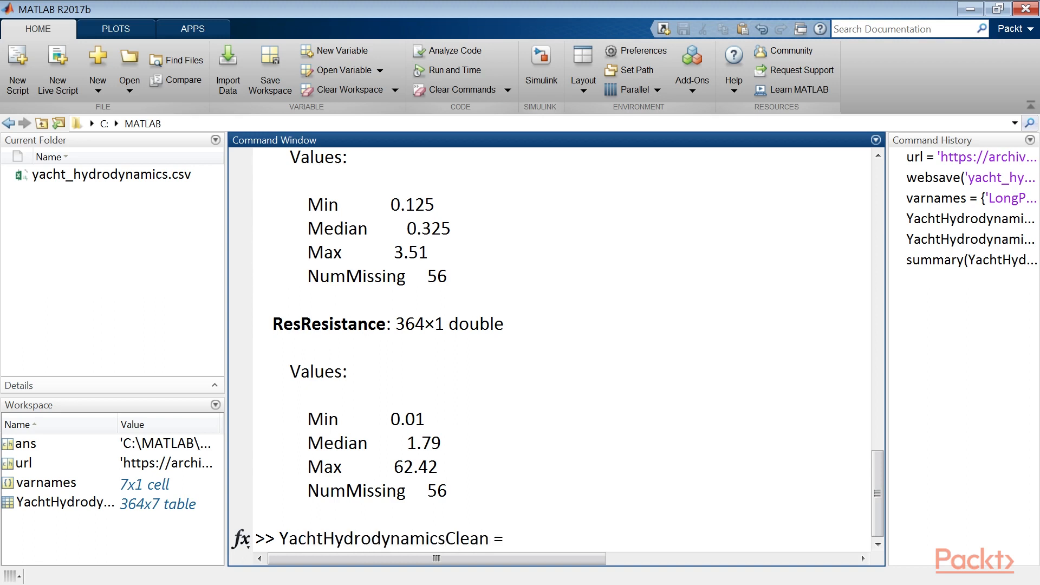
pyautogui.write('rmmissing')
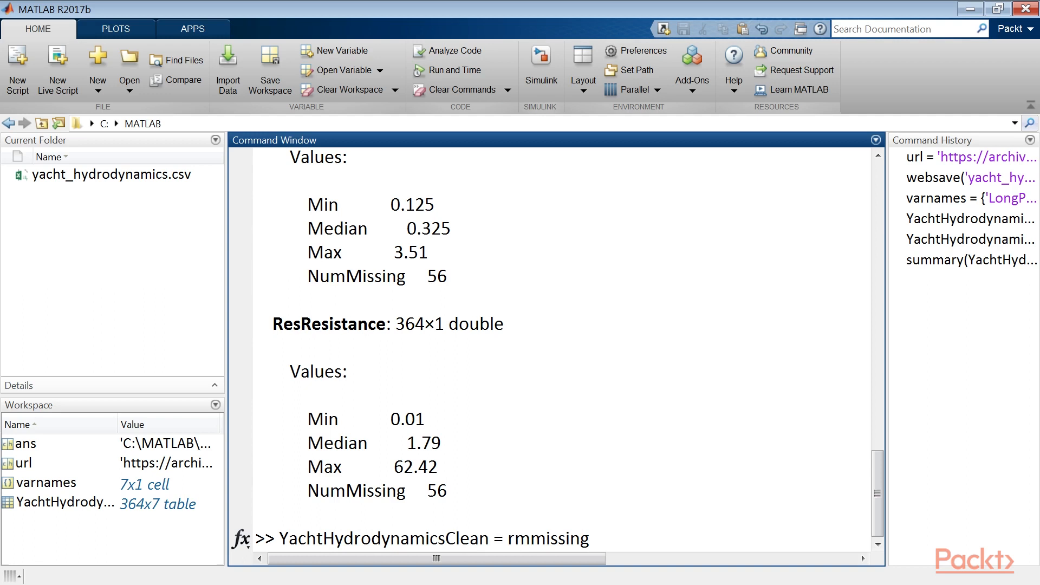
pyautogui.write('(YachtHy)')
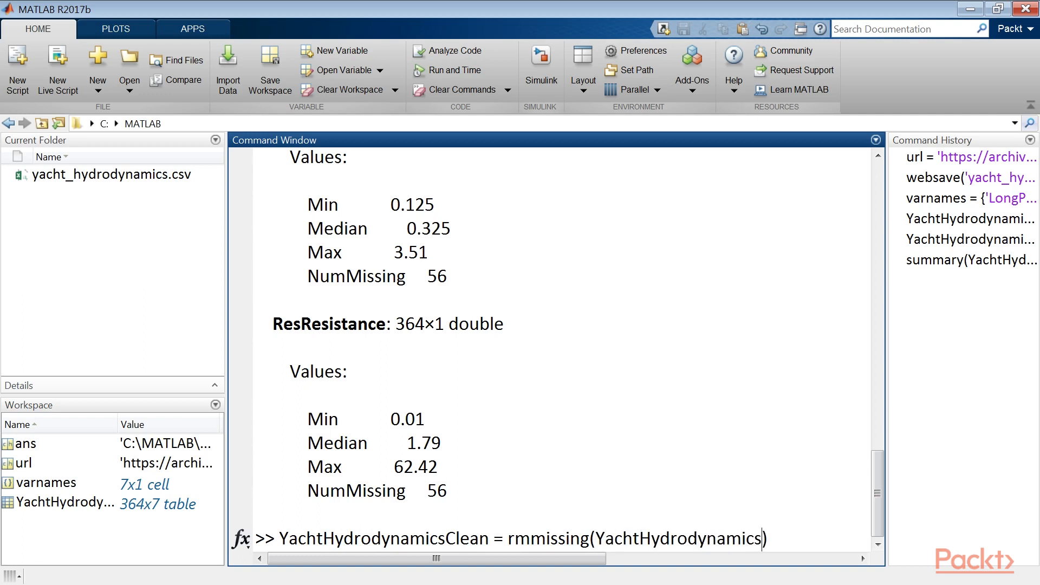
pyautogui.write(';')
pyautogui.press('Return')
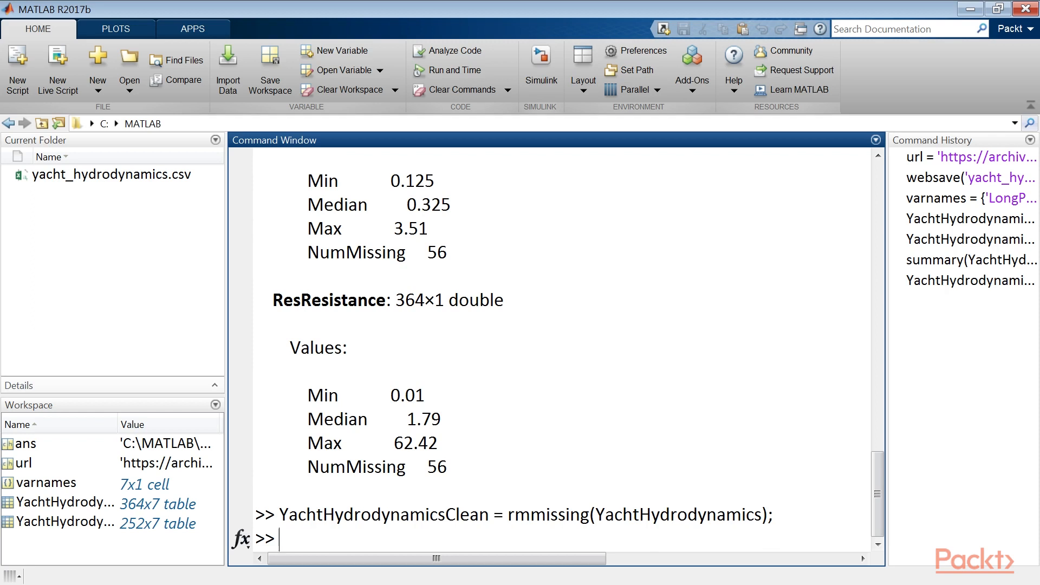
# Compare table sizes: 364 by 7 for the original versus 252 by 7 for the cleaned table.
pyautogui.write('size(YachtH')
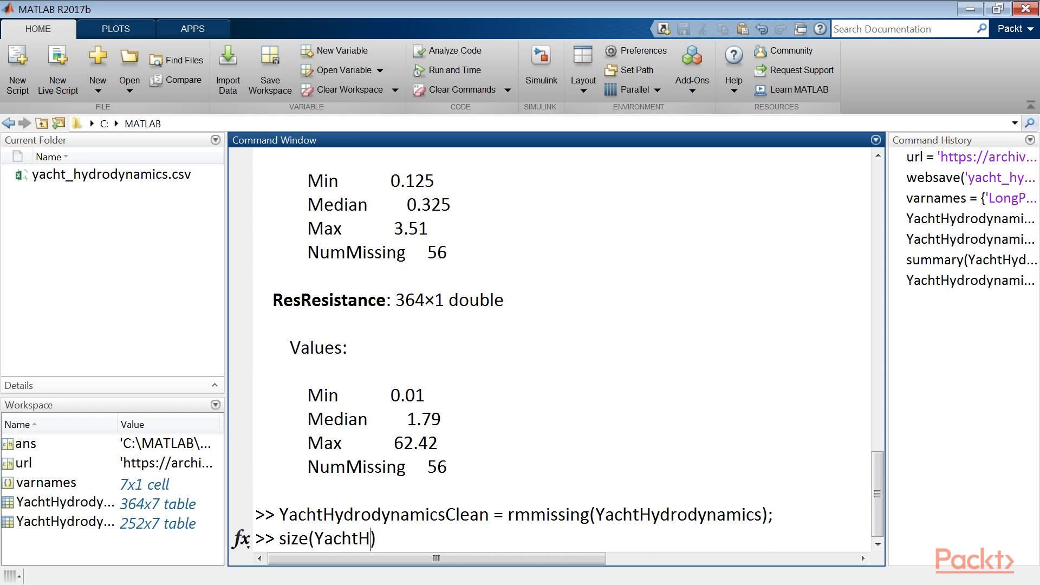
pyautogui.press('Return')
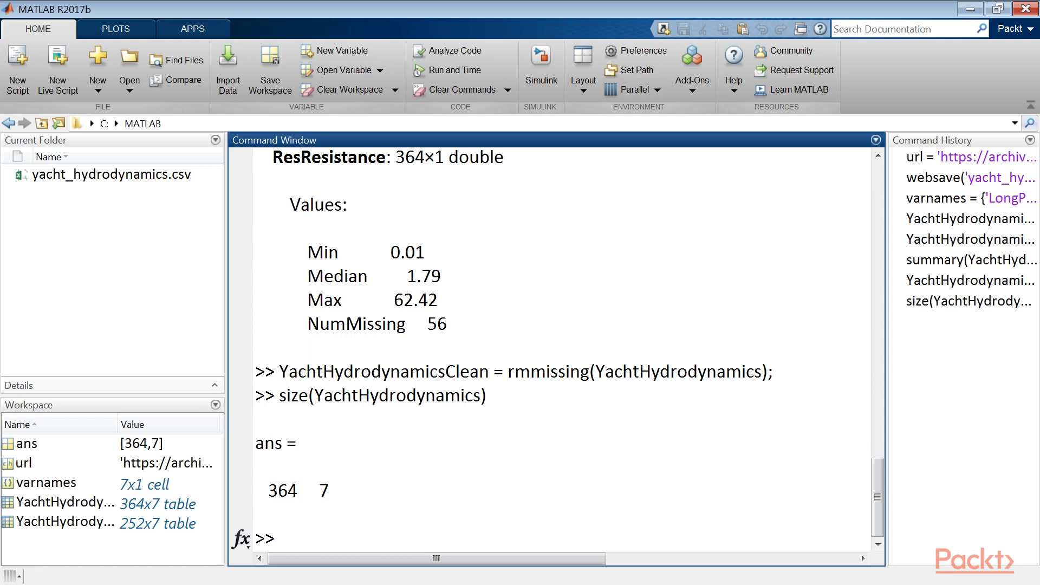
pyautogui.write('size')
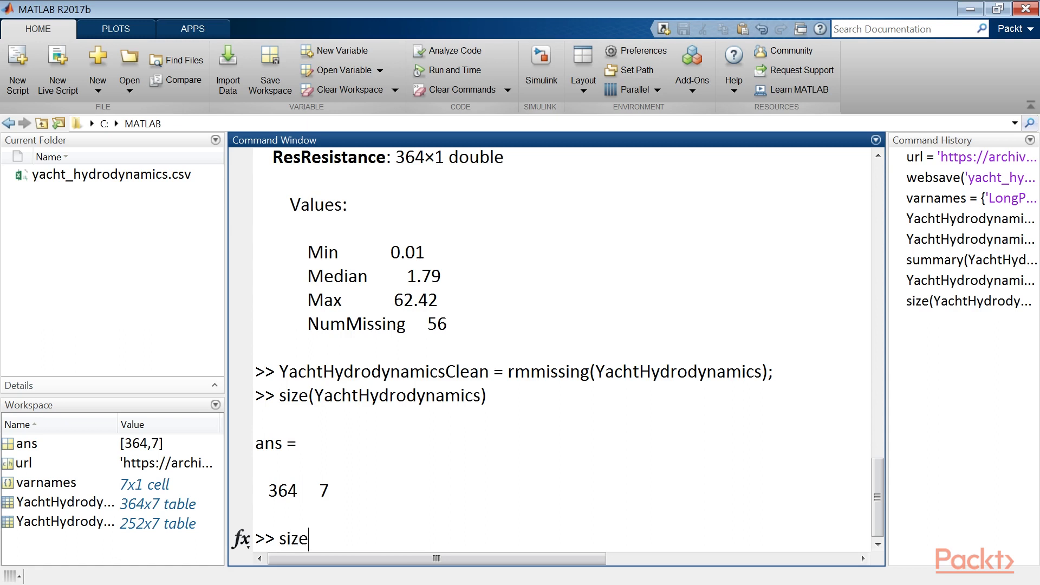
pyautogui.write('(YachtHydrodynamics)')
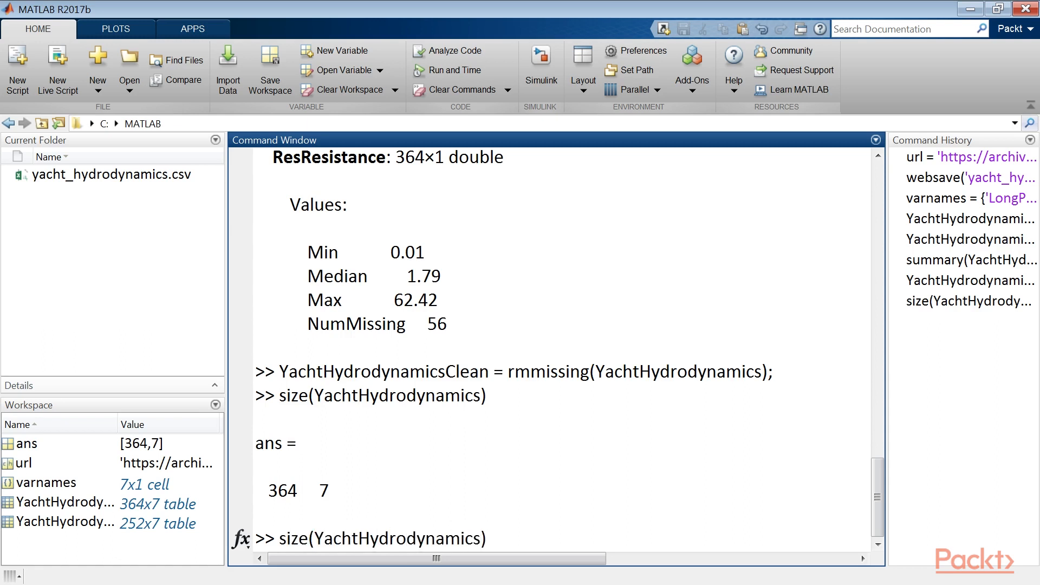
pyautogui.write('Clean')
pyautogui.press('Return')
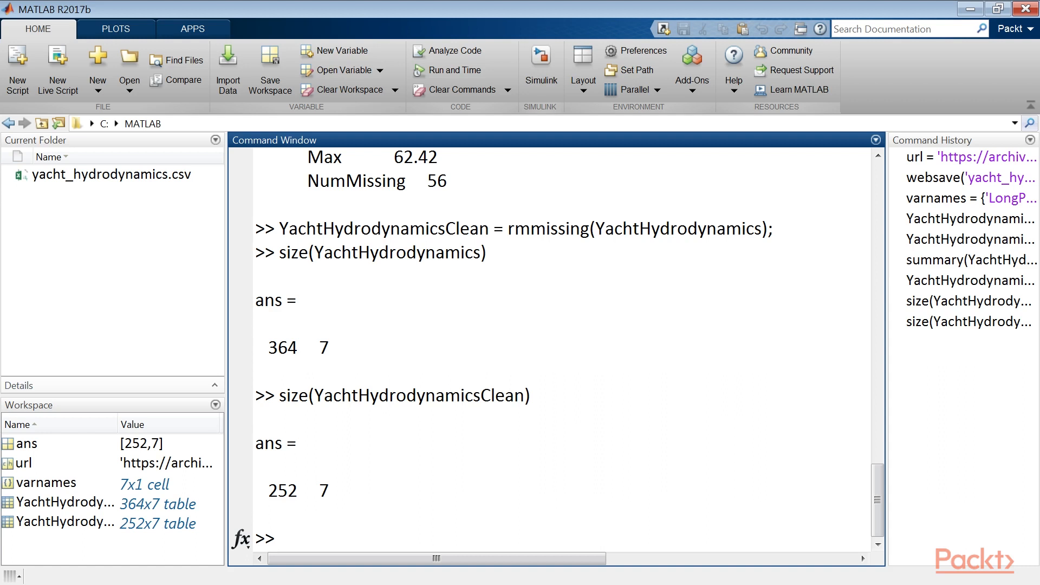
pyautogui.click(278, 538)
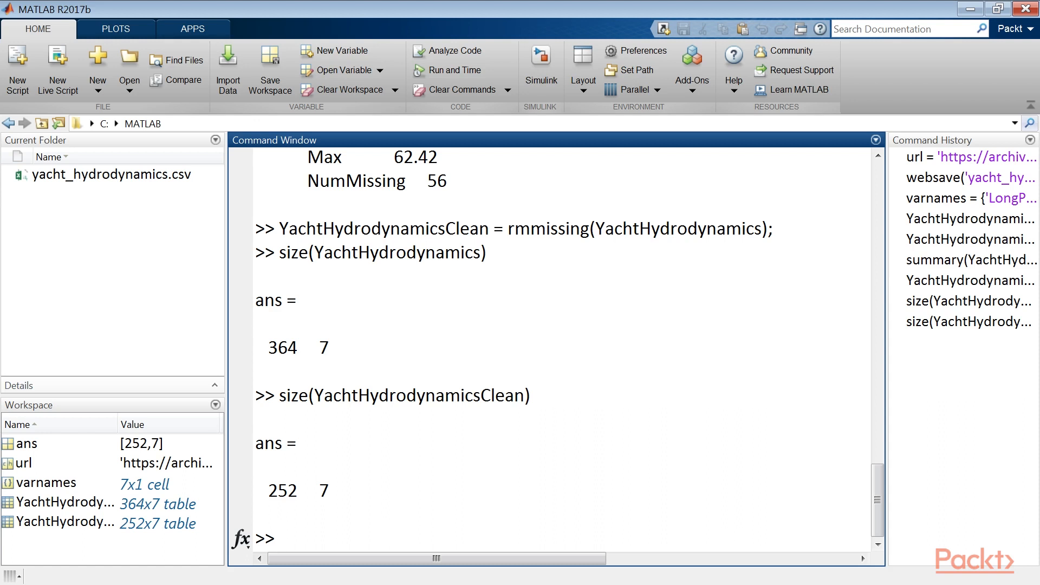
# Run summary(YachtHydrodynamicsClean) to show statistics for the 252-row cleaned table.
pyautogui.write('summary(YachtHydr')
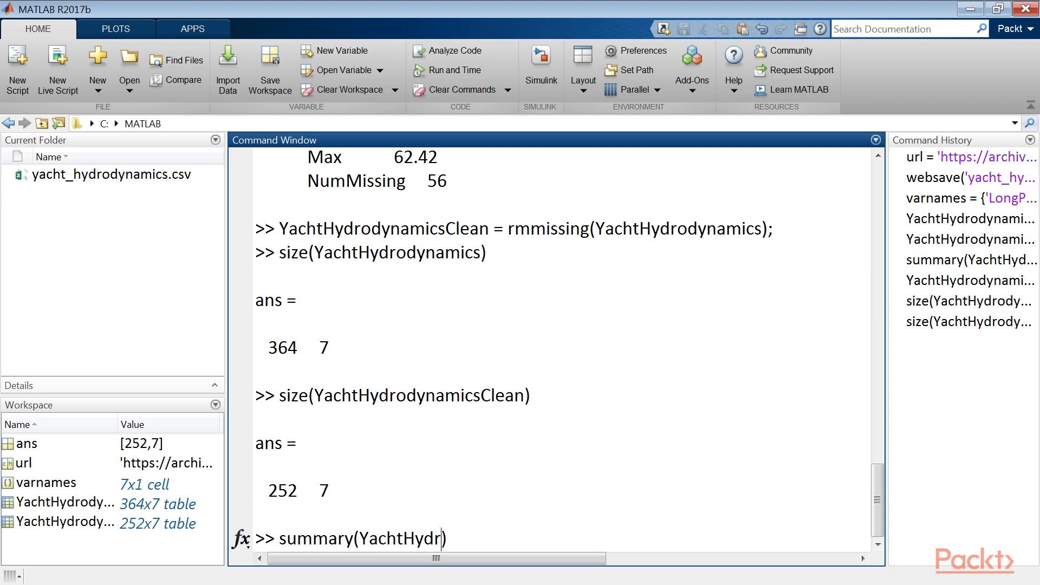
pyautogui.write('odynamicsClean);')
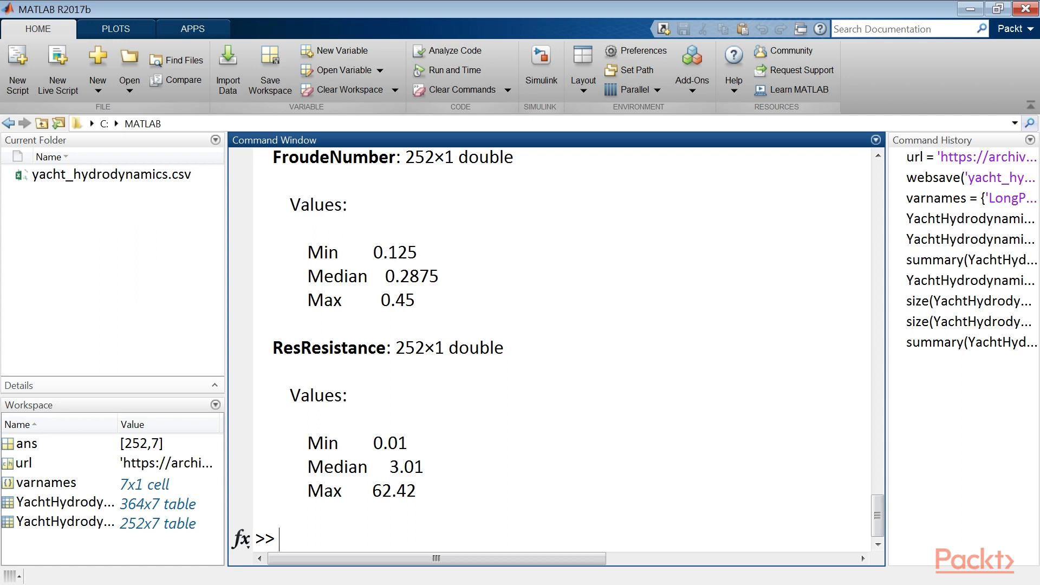
# Create X from columns 1:6 and Y from column 7 of YachtHydrodynamicsClean with table2array.
pyautogui.write('X = tabl')
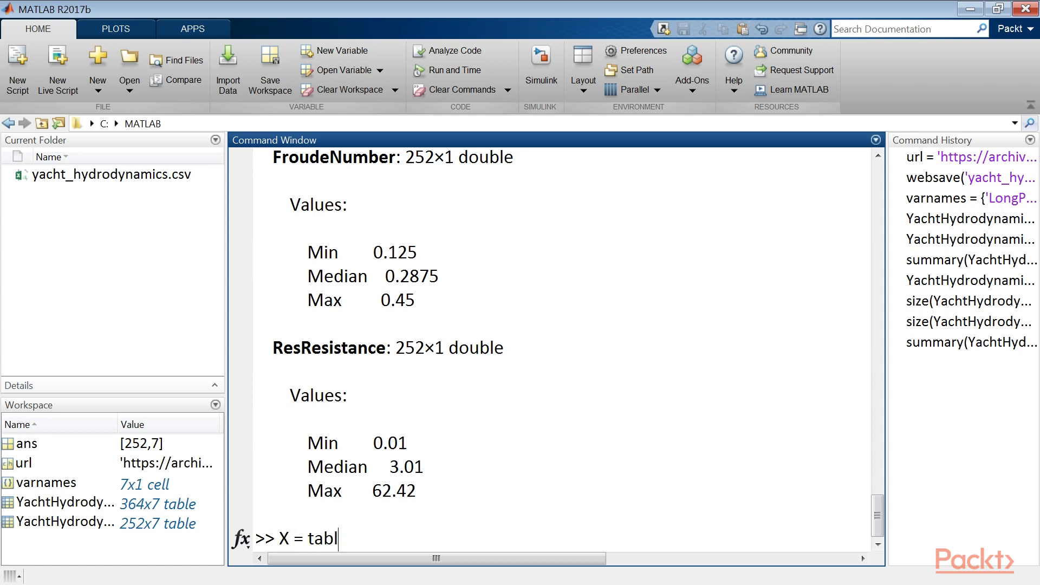
pyautogui.write('e2array(YachtHydrodynamicsClean')
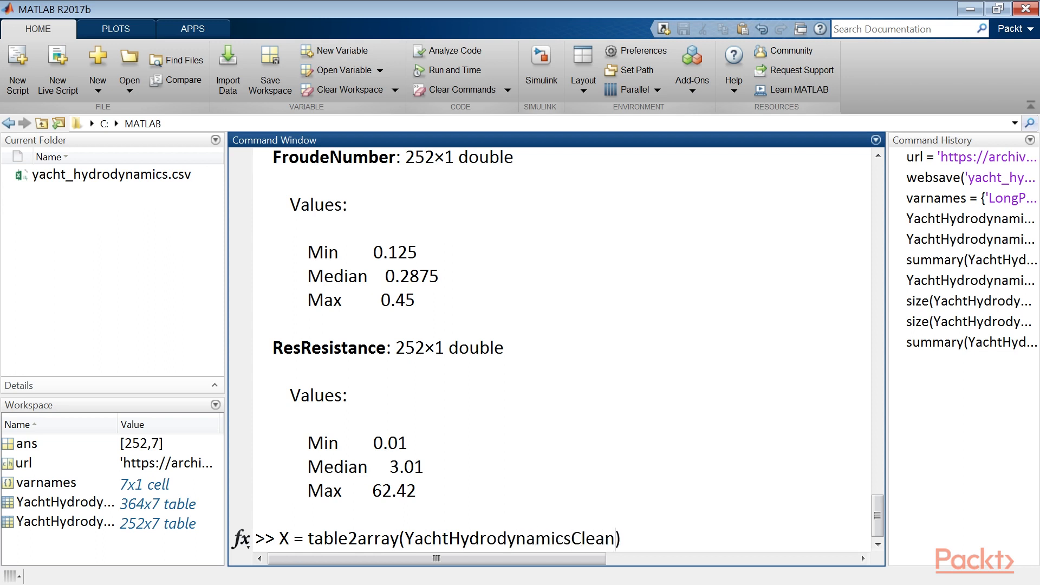
pyautogui.write('(:,1:6)')
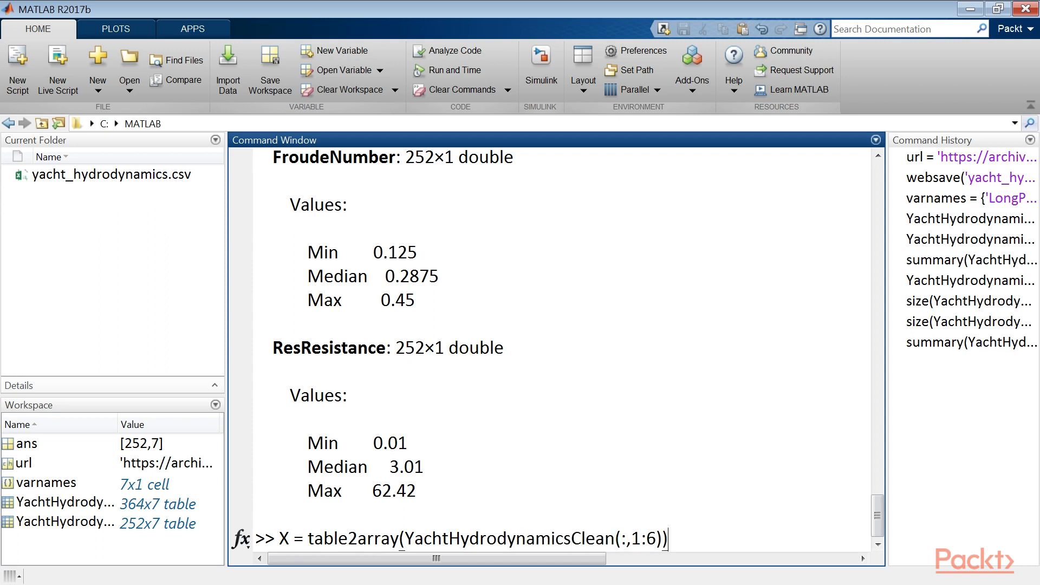
pyautogui.press('Return')
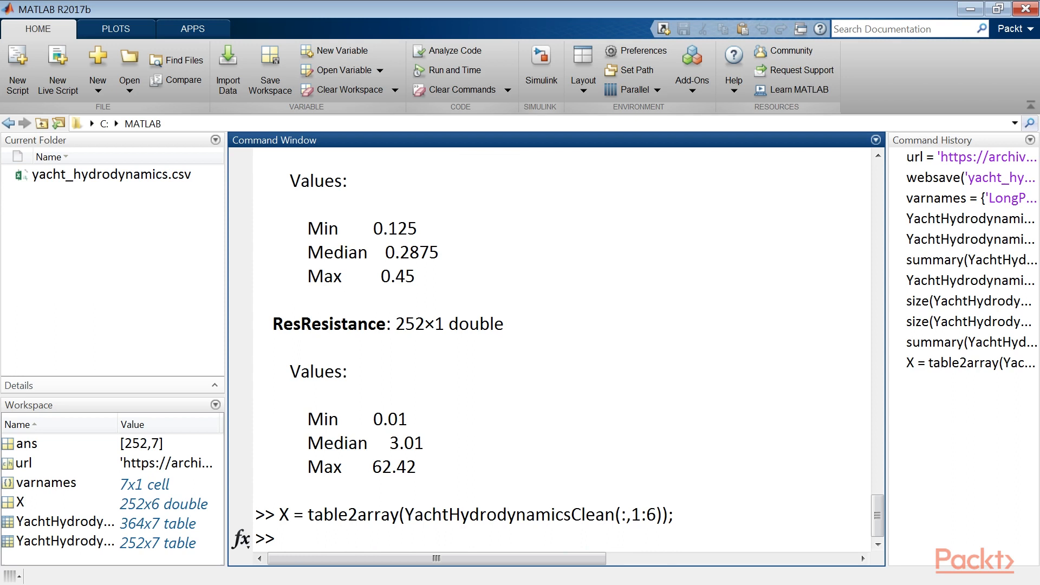
pyautogui.write('Y = table2array(YachtHydrodyna')
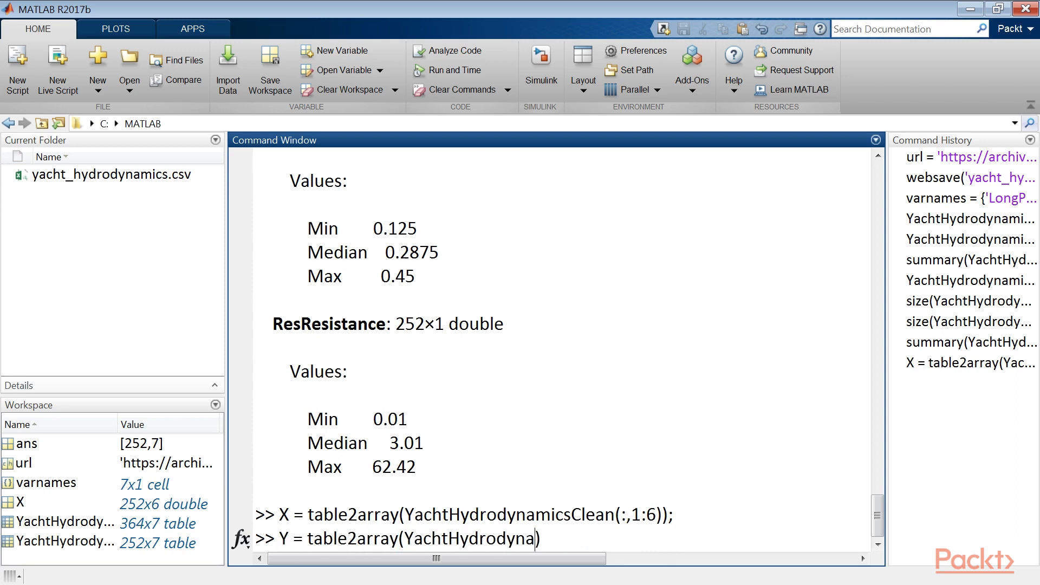
pyautogui.write('micsClean(:,7)')
pyautogui.write('scatter(X(:,6),Y')
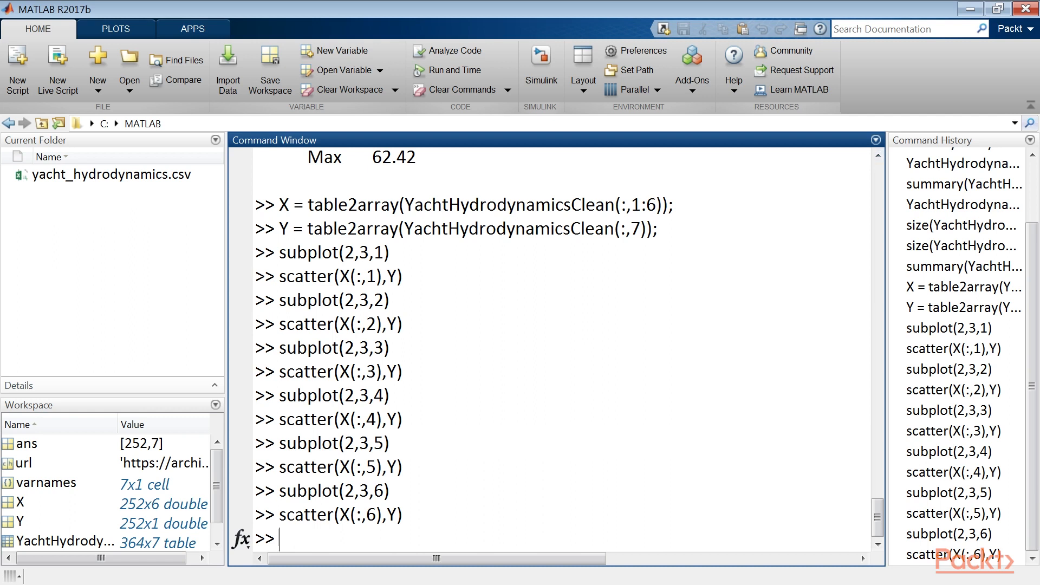
# Begin the Model1 assignment at the command prompt.
pyautogui.write('Model1 =')
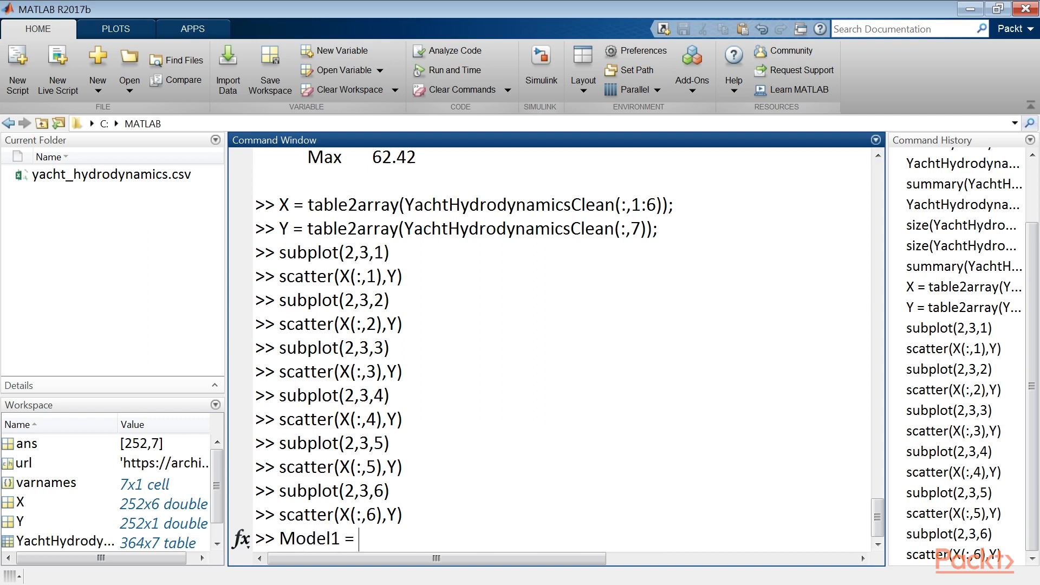
# Fit Model1 = stepwiselm(X,Y,'constant','ResponseVar','ResResistance'), which selects only x6.
pyautogui.write('stepwiselm()')
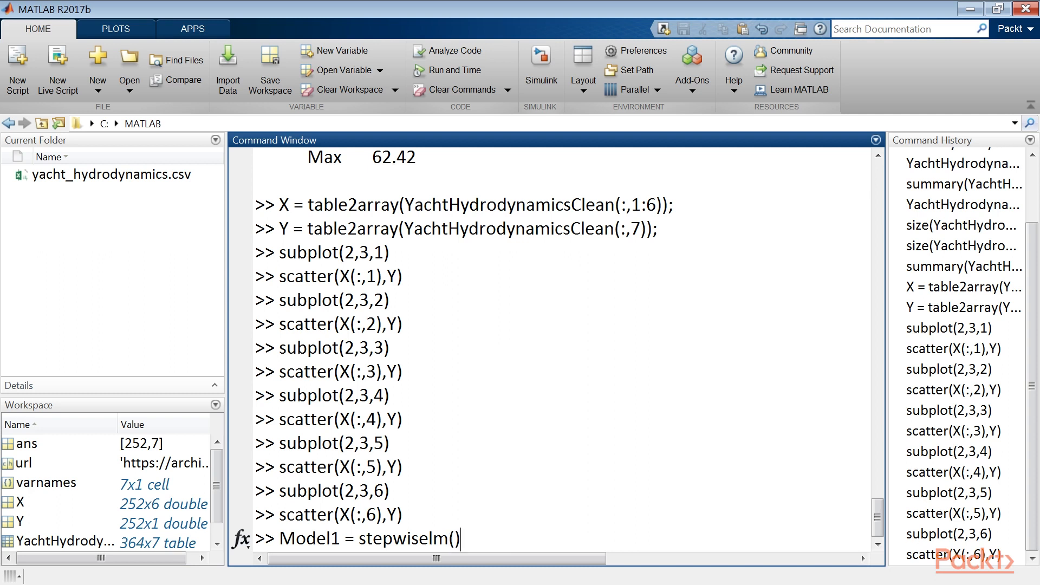
pyautogui.write("X,Y,'")
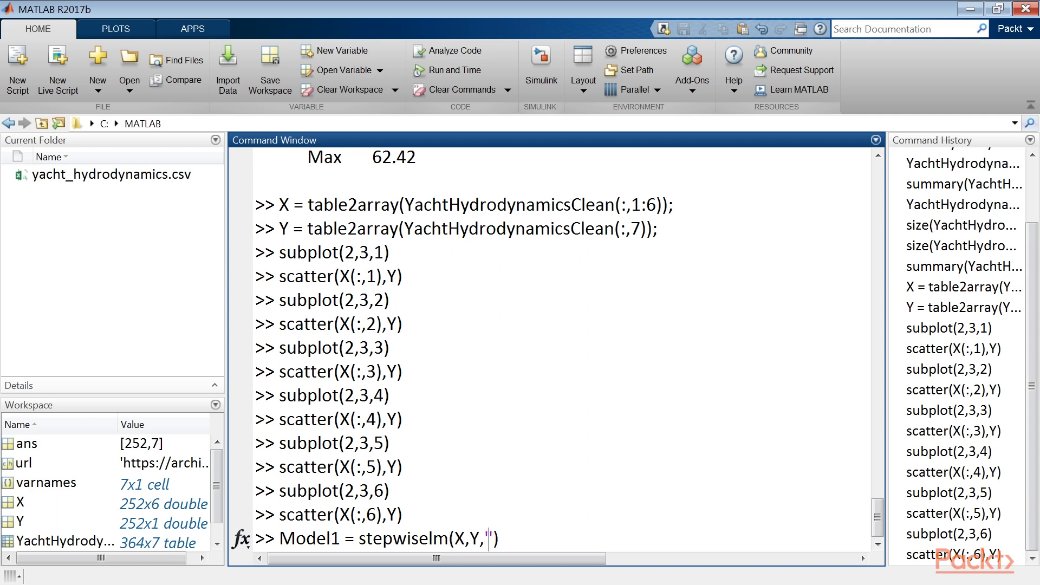
pyautogui.write("'constant','Respo")
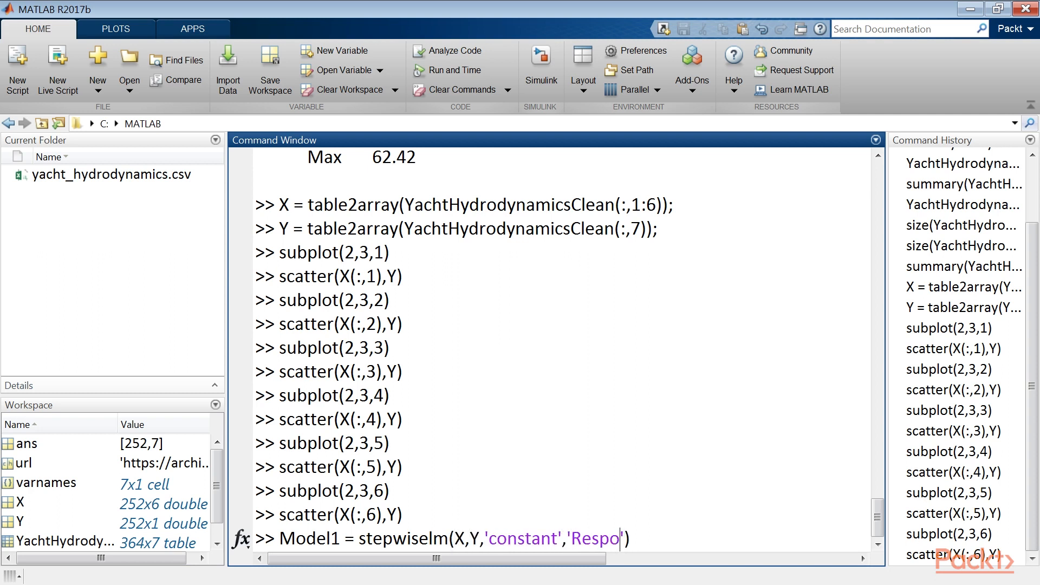
pyautogui.write("nseVar','ResResistance")
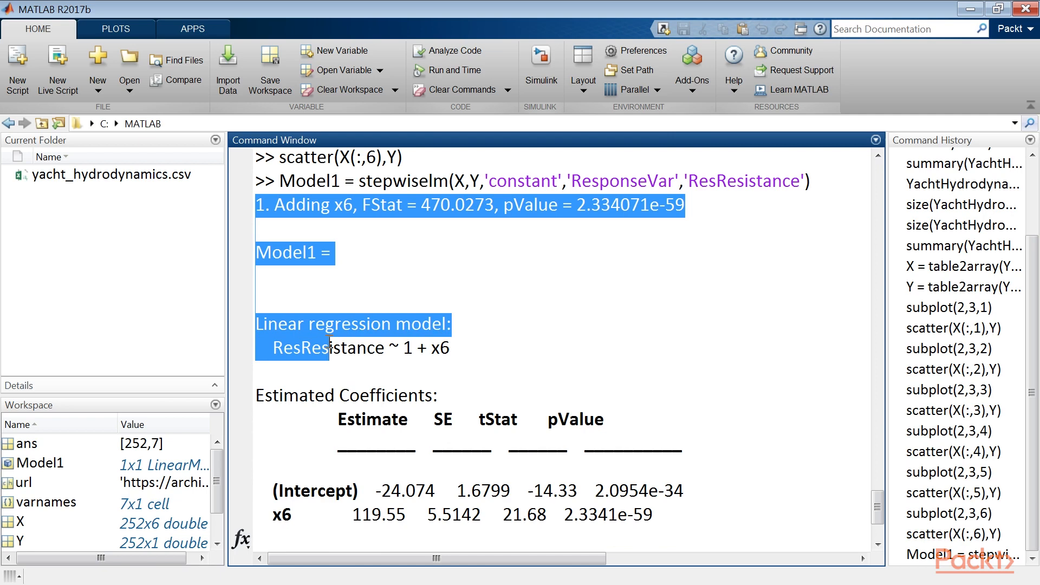
pyautogui.scroll(-3)
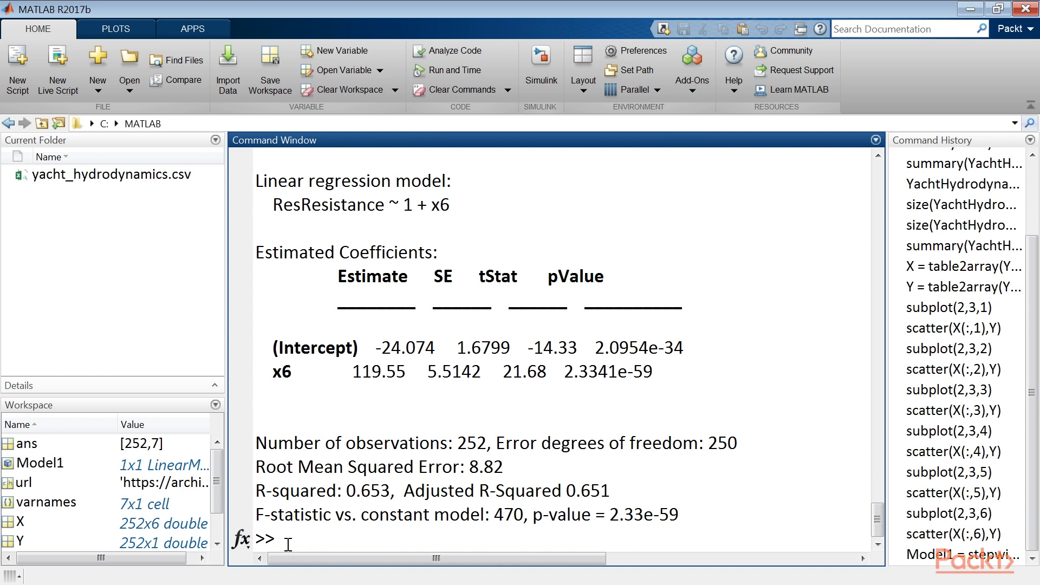
pyautogui.moveTo(530, 304)
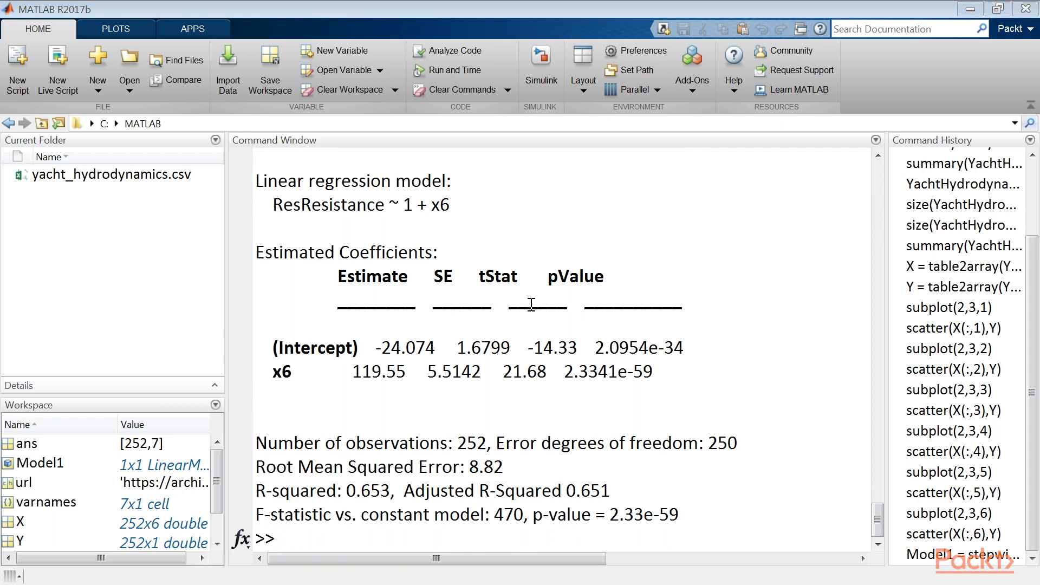
pyautogui.doubleClick(441, 205)
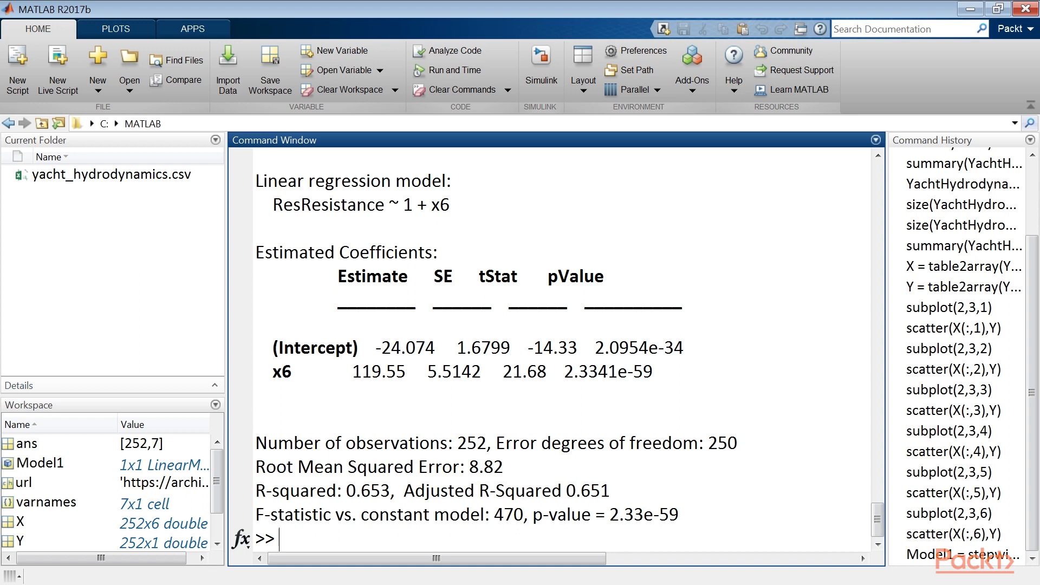
# Fit Model2 = stepwiselm(X,Y,'linear','ResponseVar','ResResistance').
pyautogui.write('Model2 = stepwise')
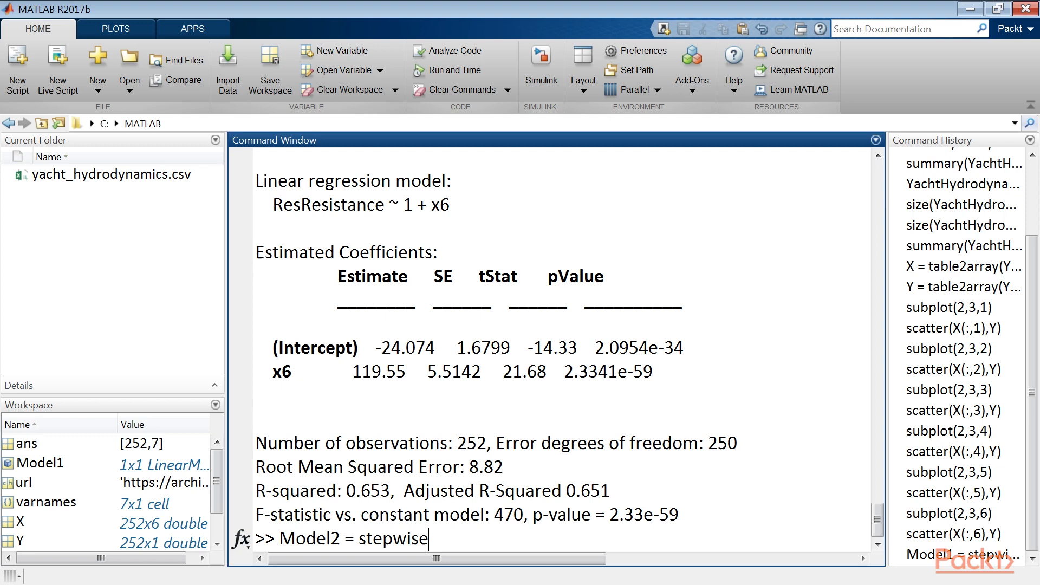
pyautogui.write('lm(')
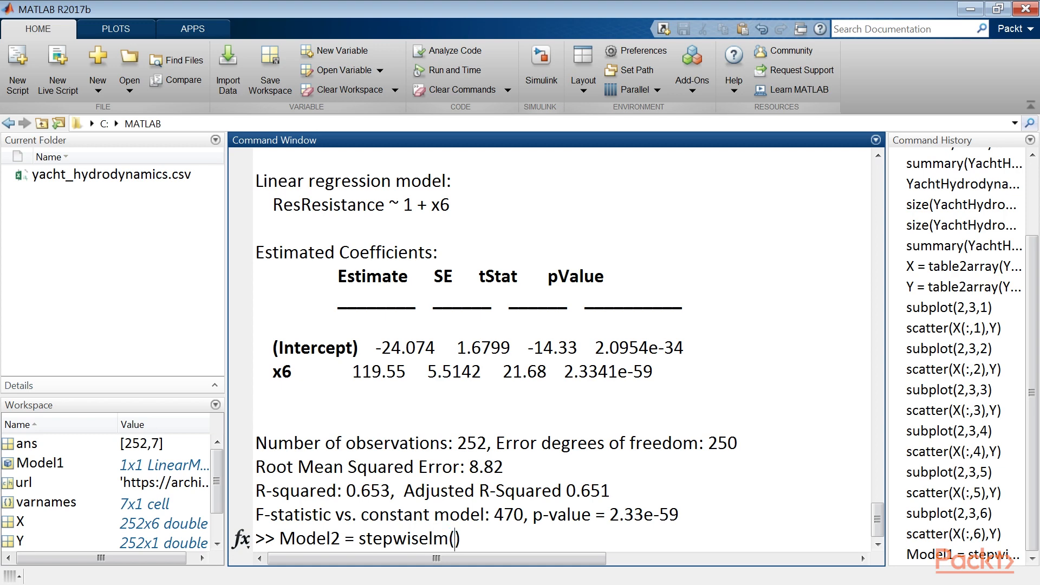
pyautogui.write("X,Y,'linear','Re")
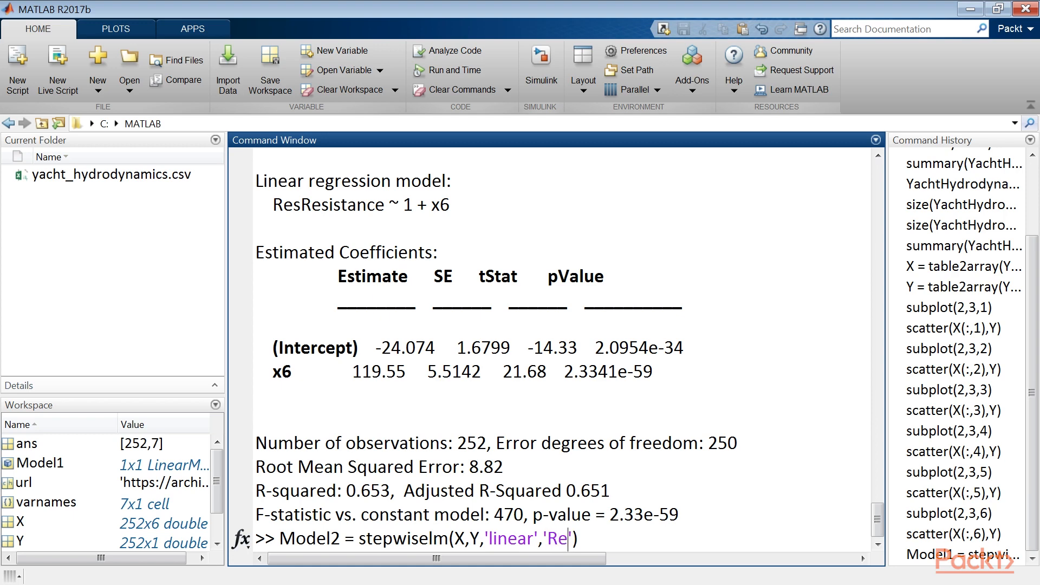
pyautogui.write('sponseVar\',"')
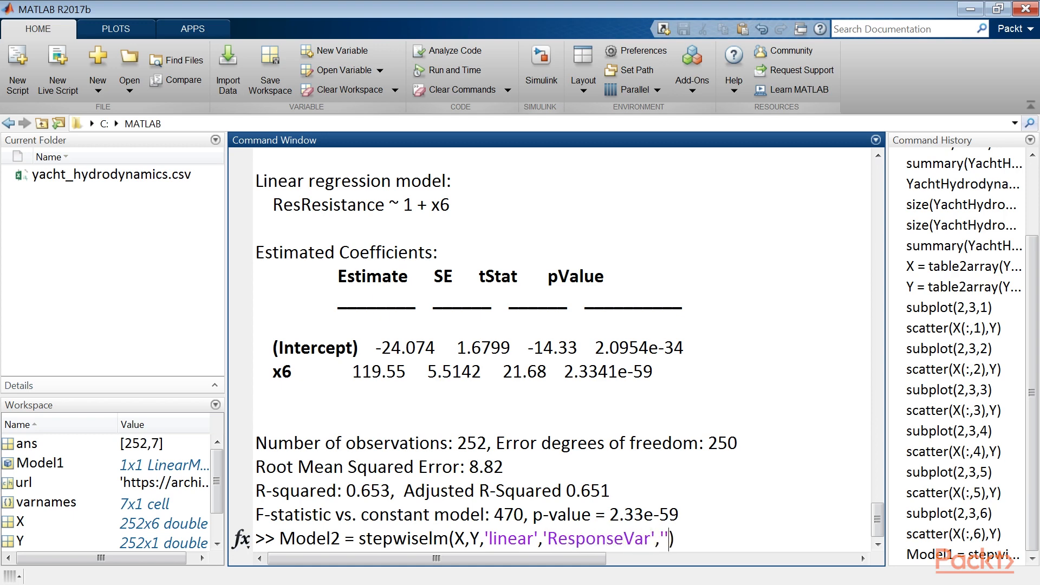
pyautogui.write('ResResistance')
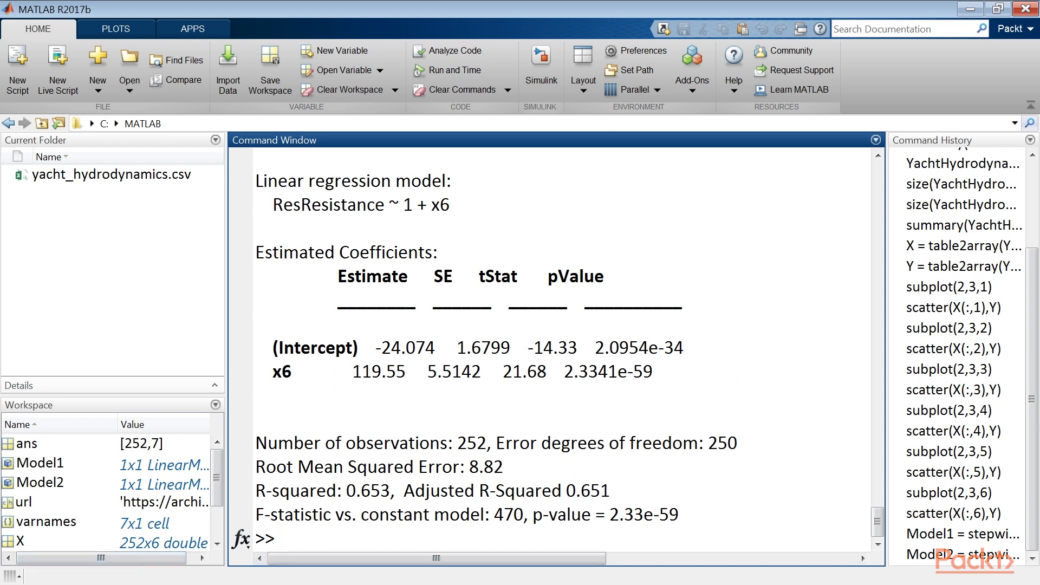
# Fit Model3 = stepwiselm(X,Y,'interactions','ResponseVar','ResResistance').
pyautogui.write('Model3 = ste')
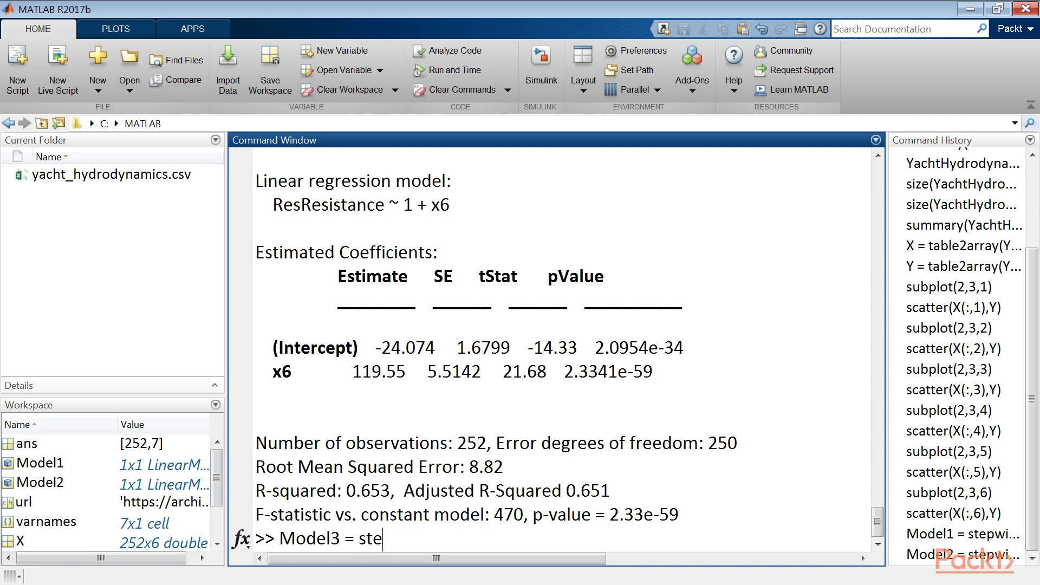
pyautogui.write('pwiselm()')
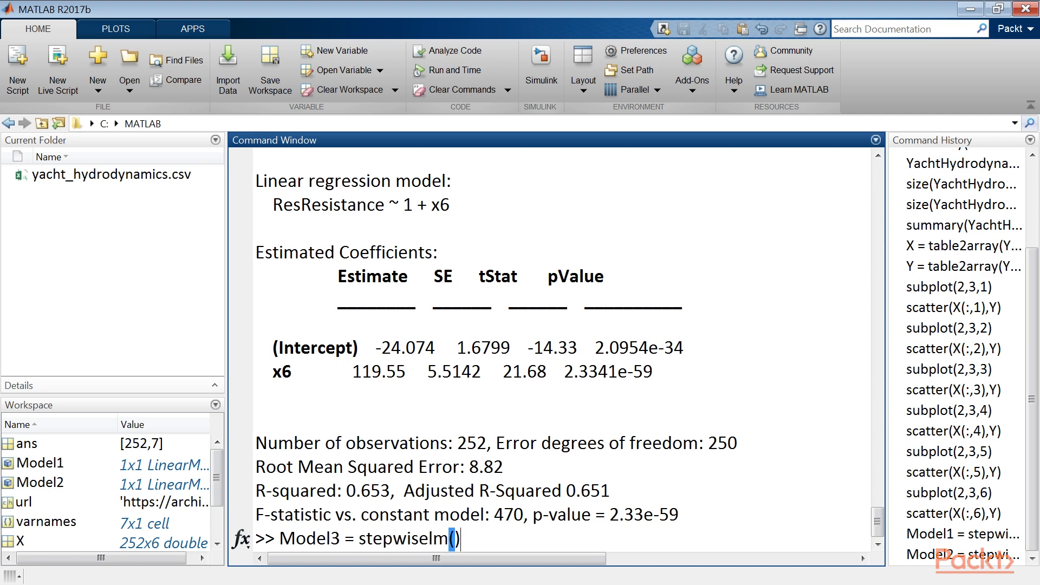
pyautogui.write("X,Y,'inter")
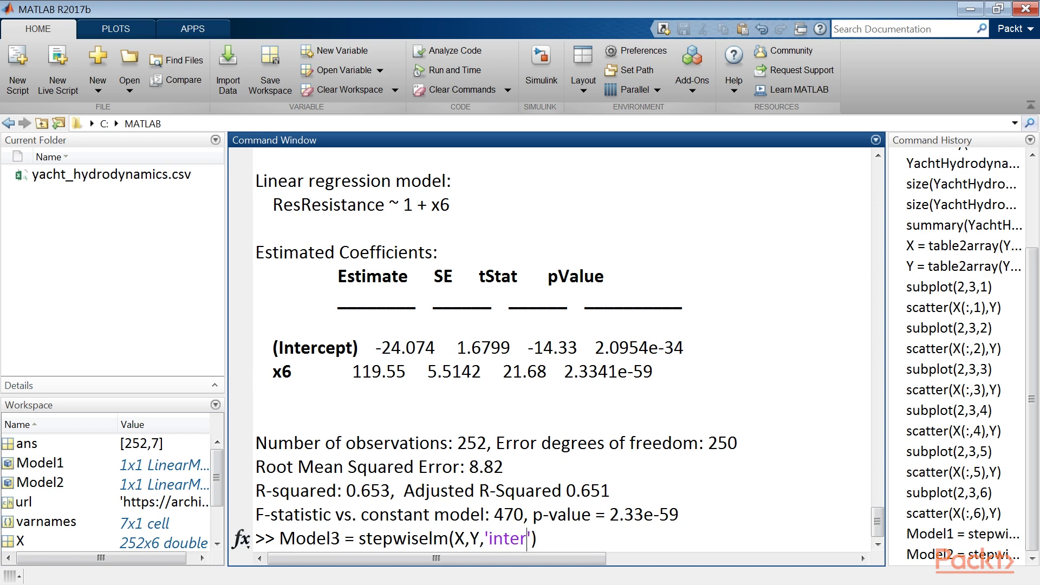
pyautogui.write('actions')
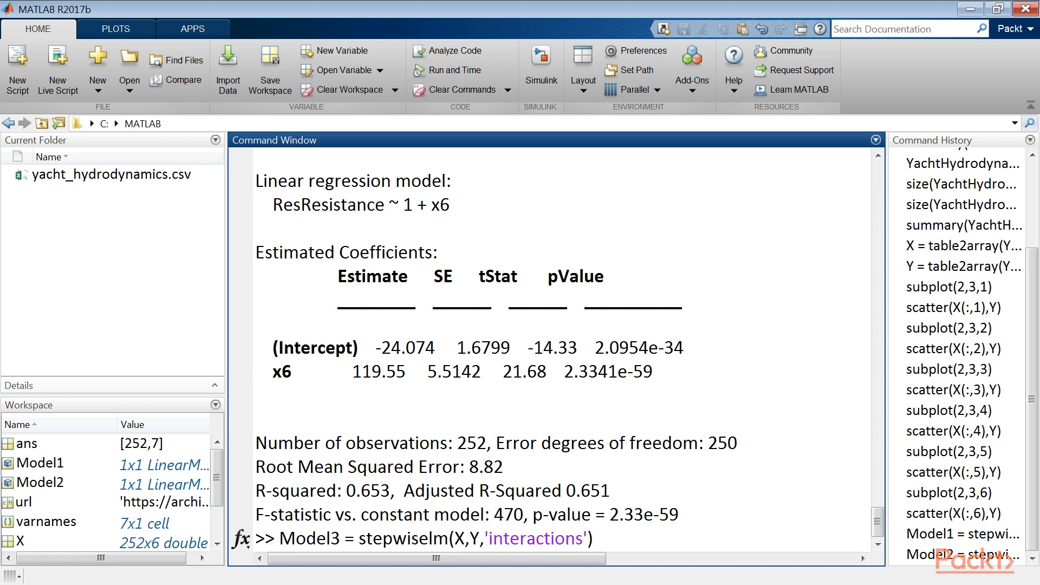
pyautogui.write(", 'Response'")
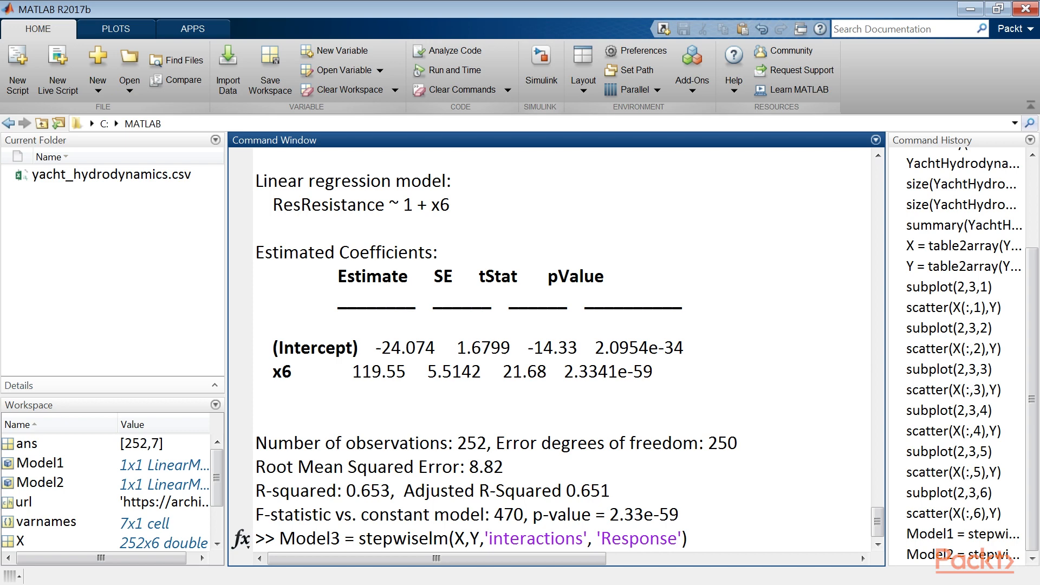
pyautogui.write("Var','ResRe")
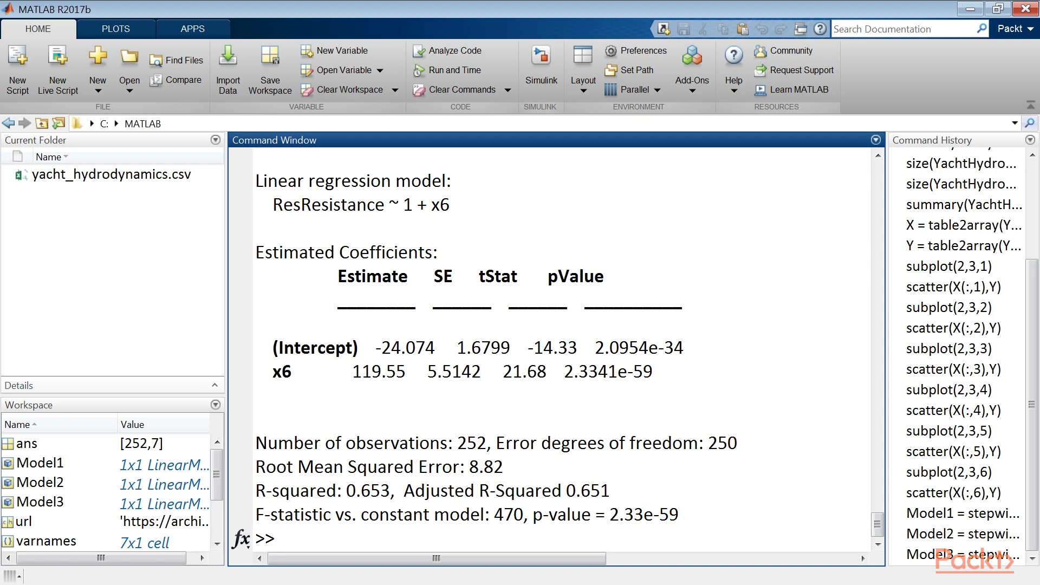
pyautogui.click(278, 538)
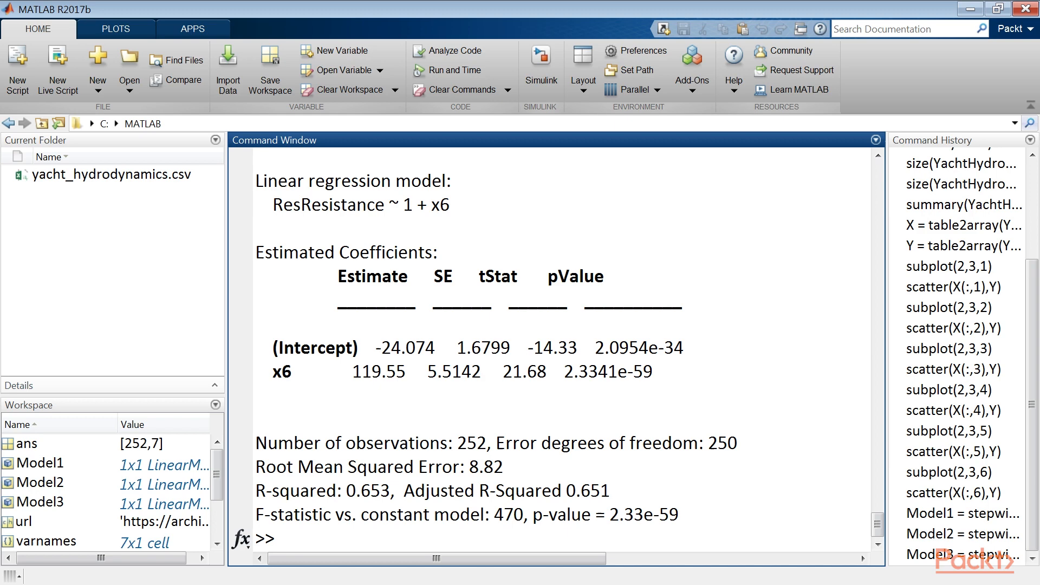
# Fit Model4 as a quadratic stepwiselm of ResResistance and highlight the x6 term in its coefficients.
pyautogui.write("Model4 = stepwiselm(X,Y,'quadratic','")
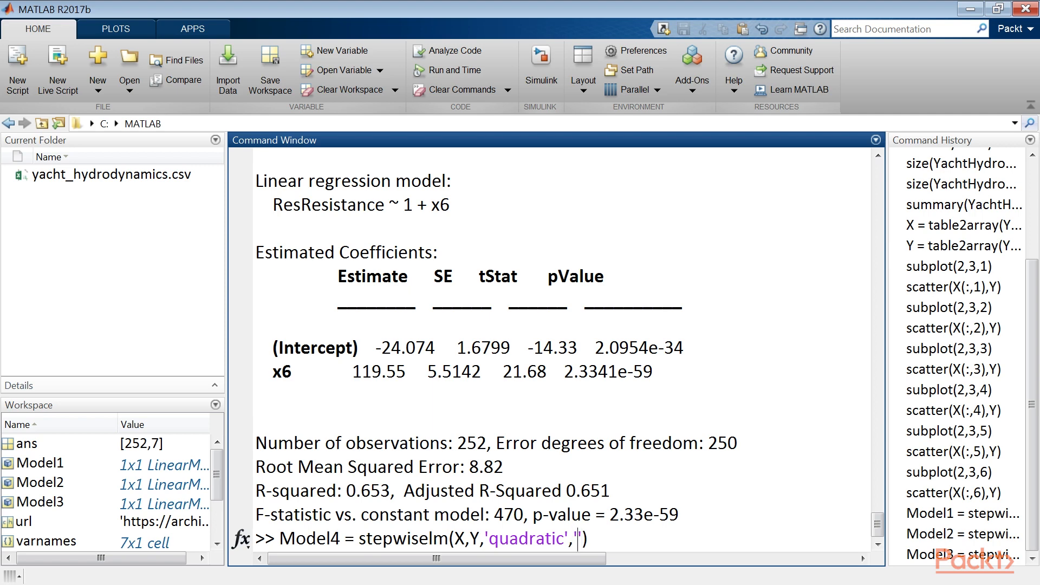
pyautogui.write("'ResponseVar','ResResistance','Upper','quadratic")
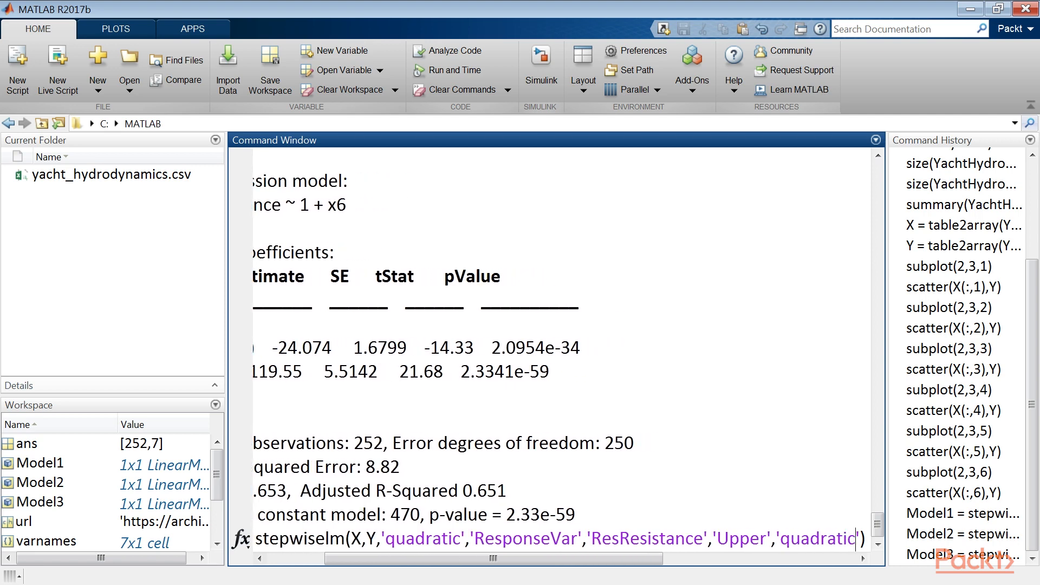
pyautogui.press('Return')
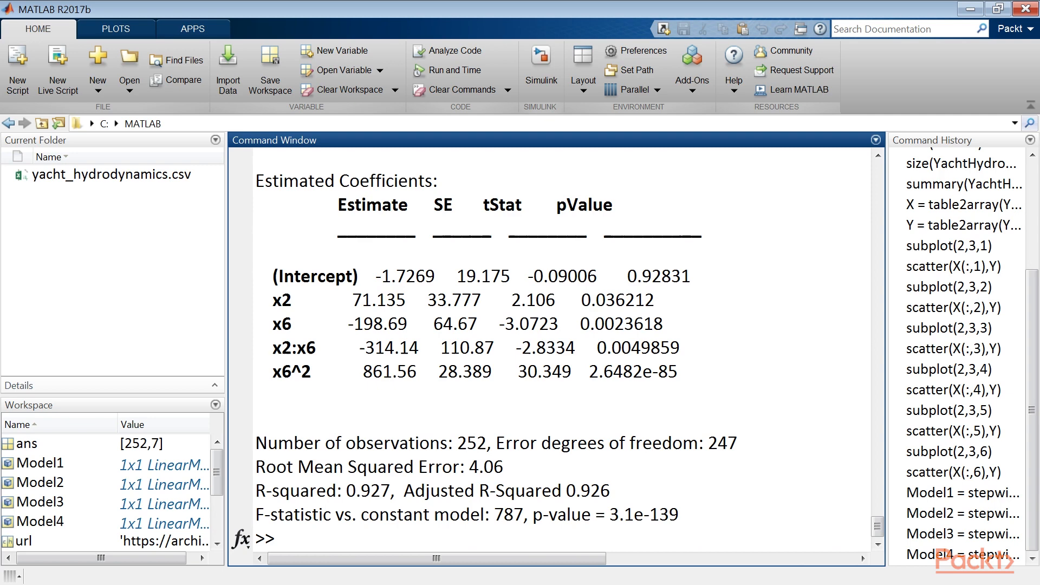
pyautogui.doubleClick(282, 324)
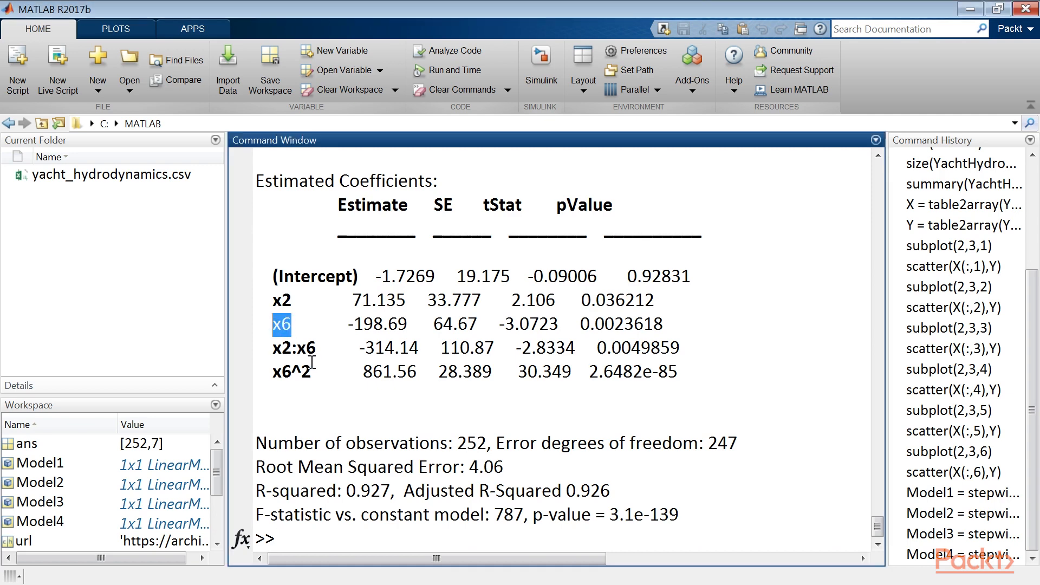
pyautogui.moveTo(318, 371)
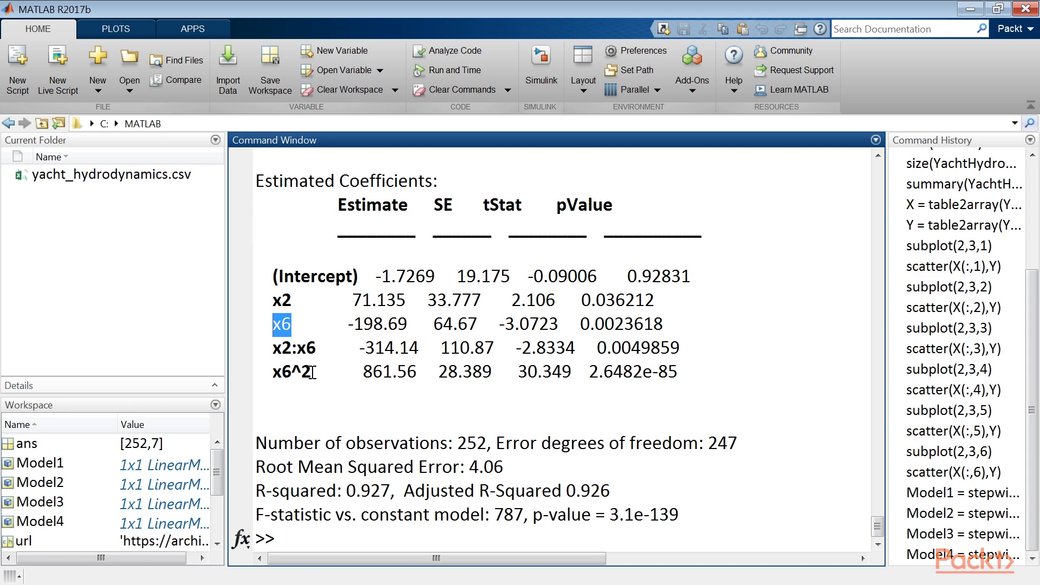
pyautogui.click(282, 300)
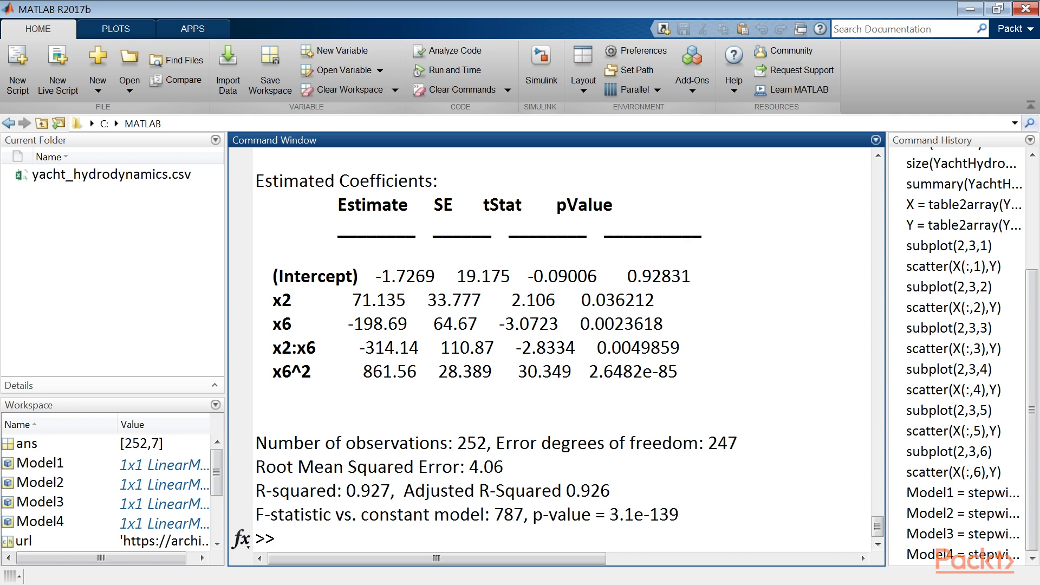
# Build RSquared from Model1–Model4 Rsquared.Adjusted, giving 0.6514, 0.6514, 0.6514, 0.9261.
pyautogui.click(278, 539)
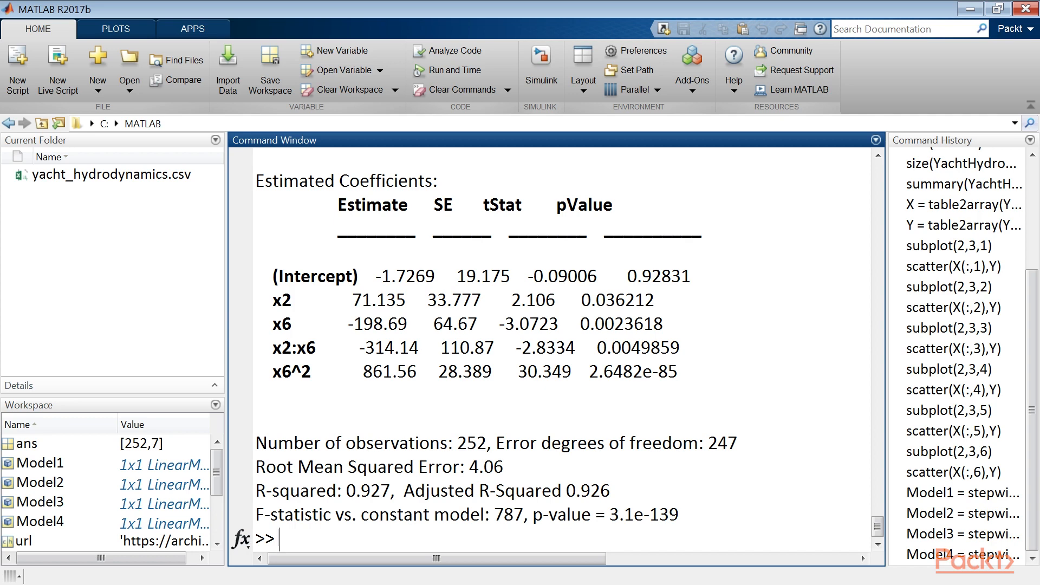
pyautogui.write('RSquared')
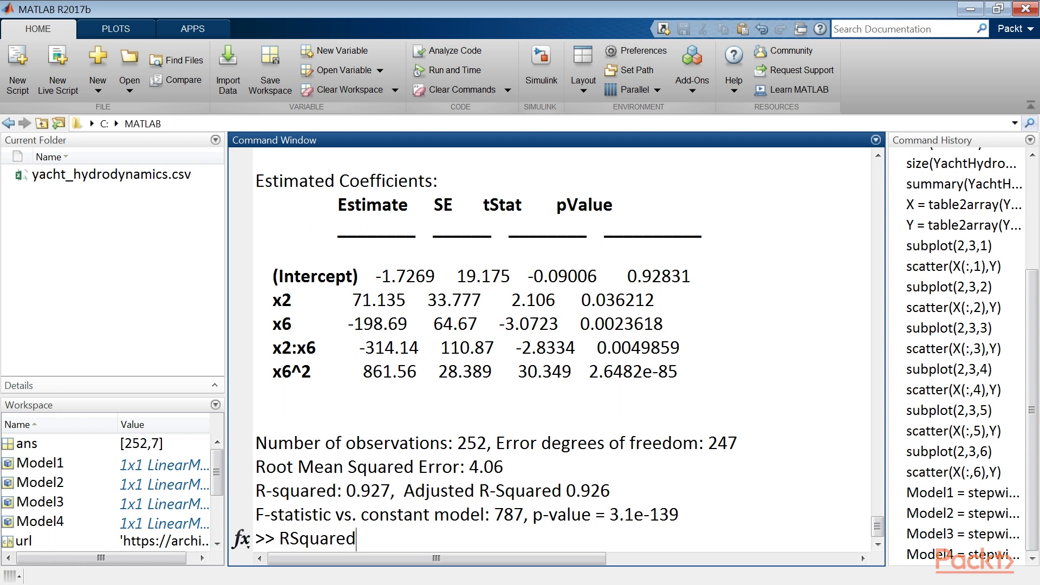
pyautogui.write('= [Model1]')
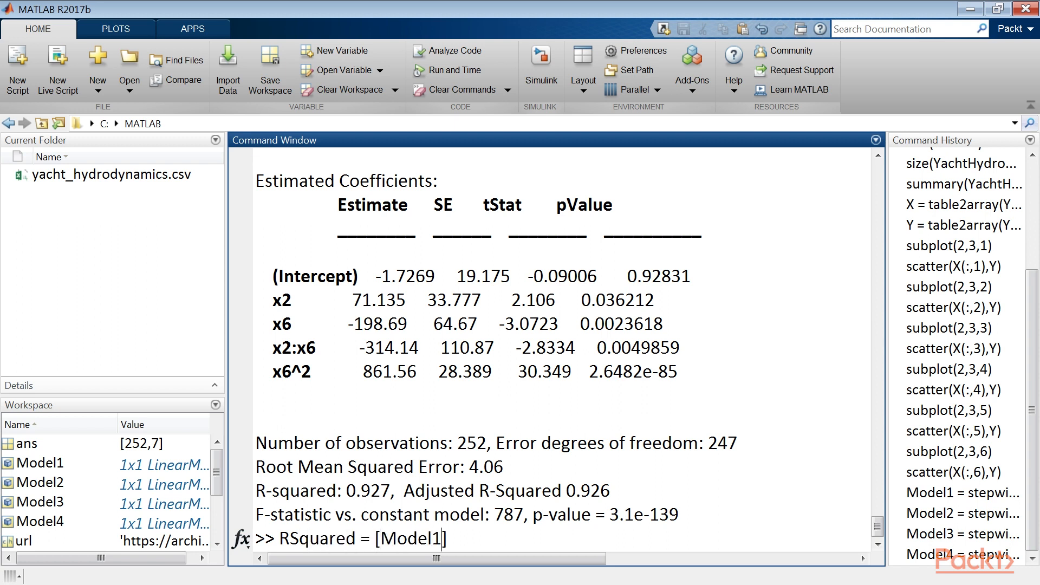
pyautogui.write('.Rsquared')
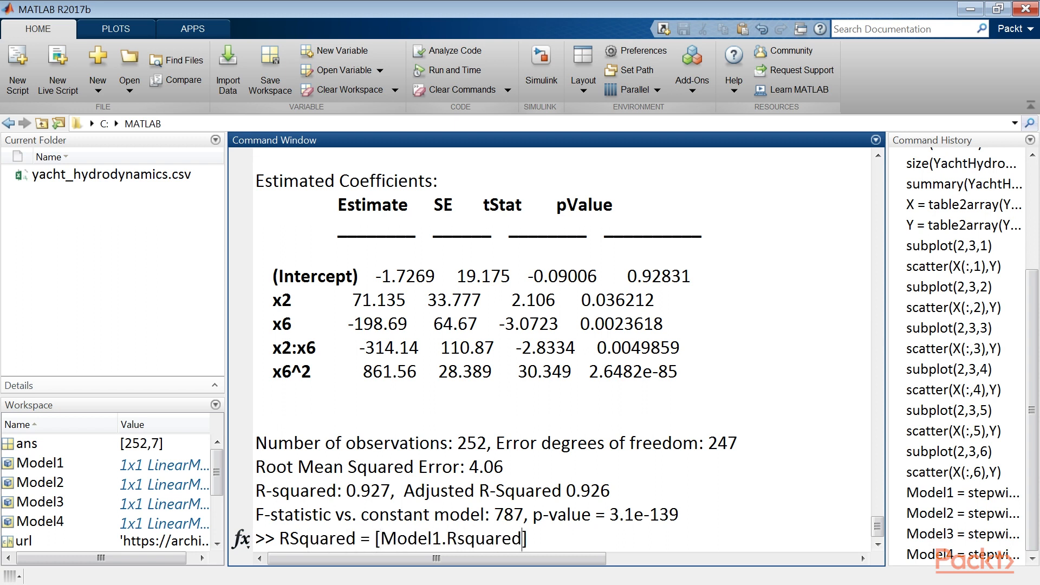
pyautogui.write('.Adjusted.Model2.')
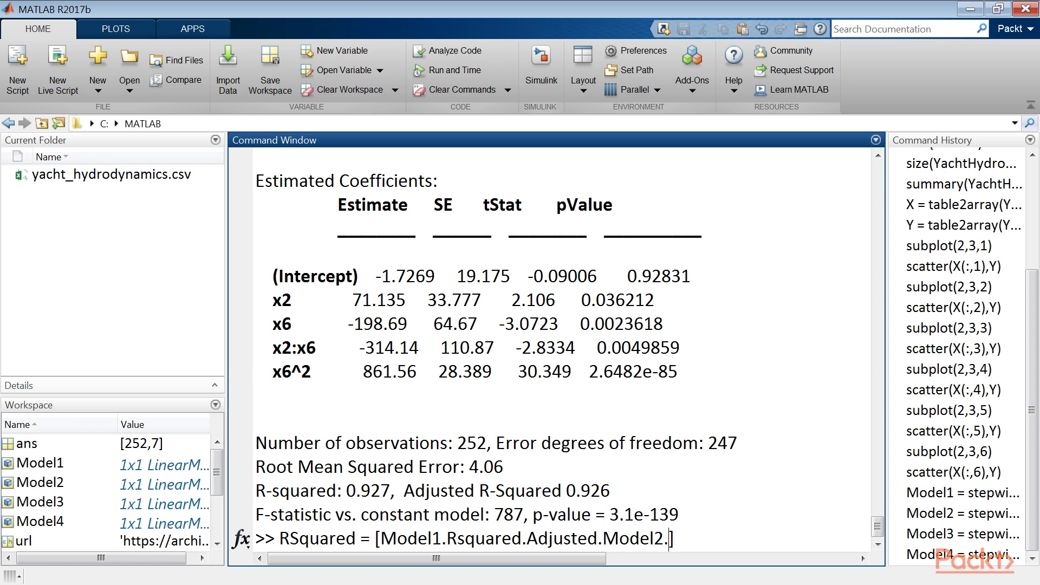
pyautogui.write('Rsquared.Adjusted')
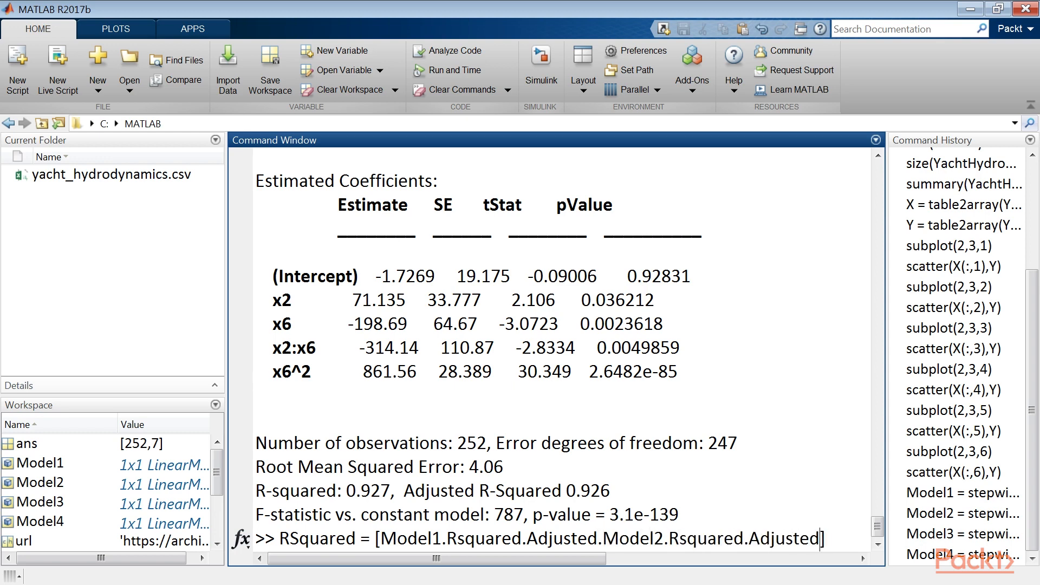
pyautogui.write(',Model3.Rsquared')
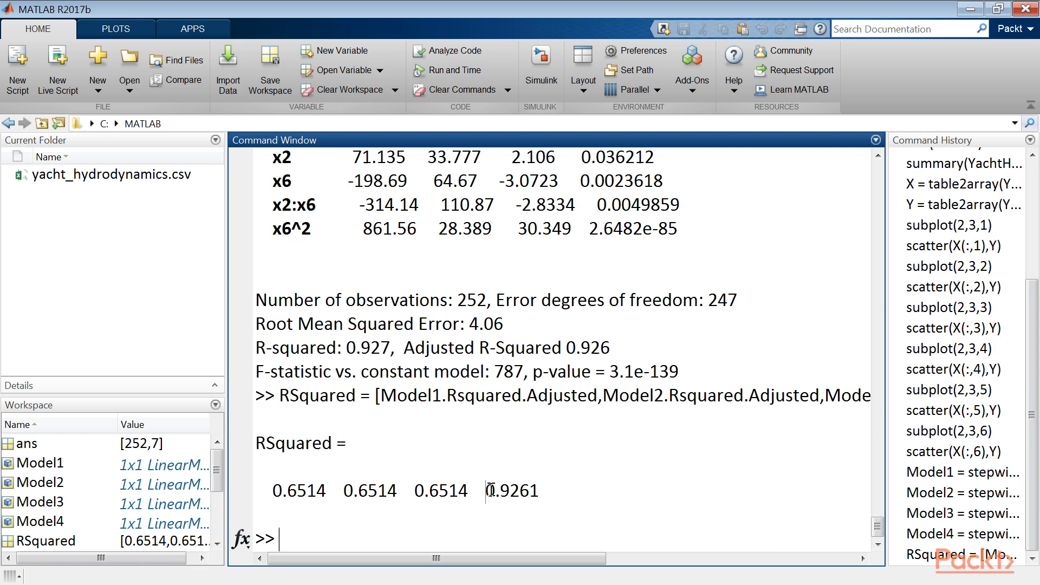
# Highlight Model4's adjusted R-squared of 0.9261 in the output, then clear the selection.
pyautogui.doubleClick(513, 491)
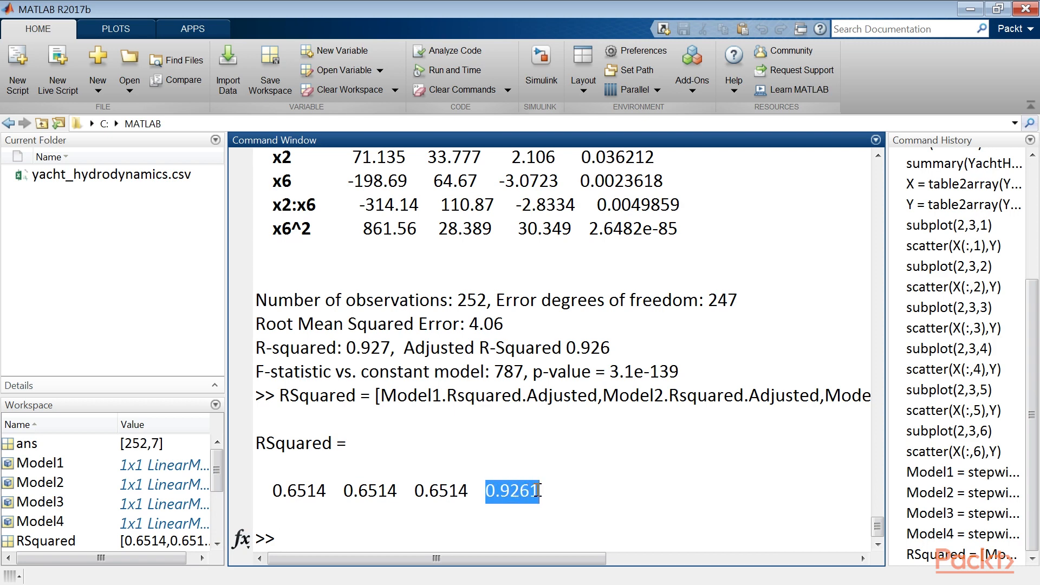
pyautogui.click(319, 537)
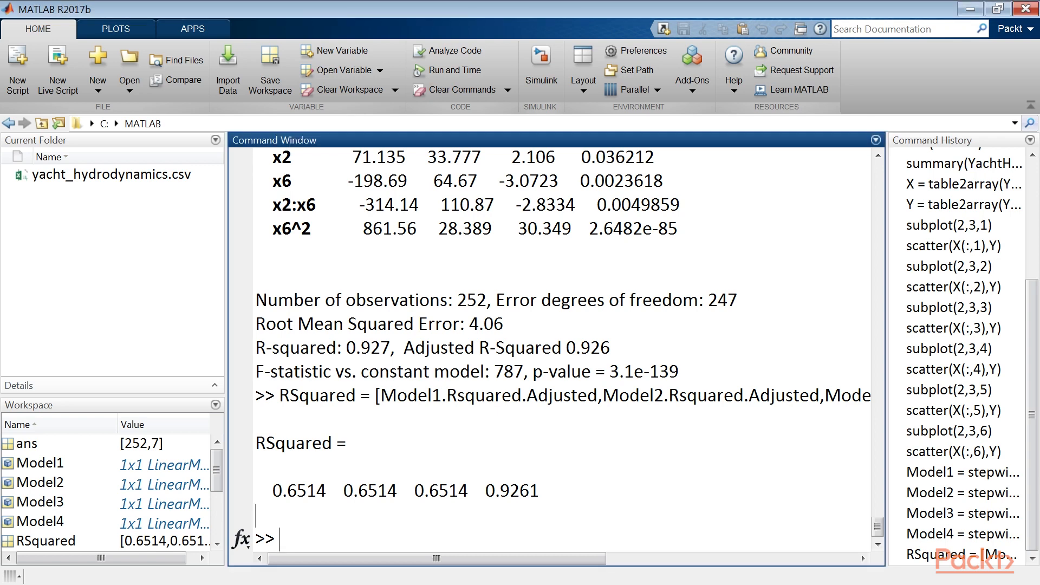
# Draw plotResiduals(Modelk,'fitted') for Models 1–4 in subplot(2,2,k) panels.
pyautogui.press('Return')
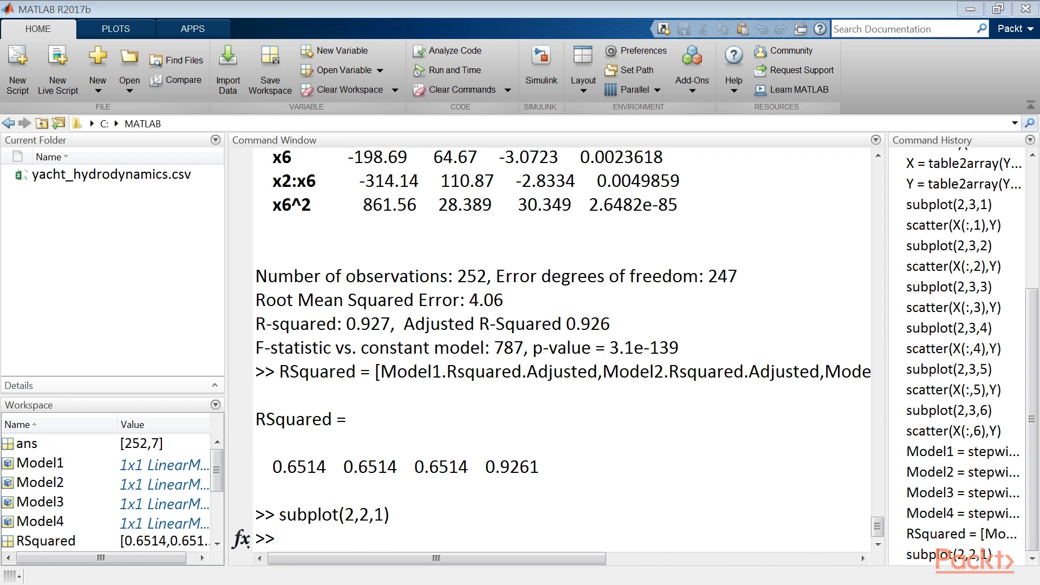
pyautogui.write("plotResiduals(Model1,'fitted')")
pyautogui.write('subplot(2,2,4)')
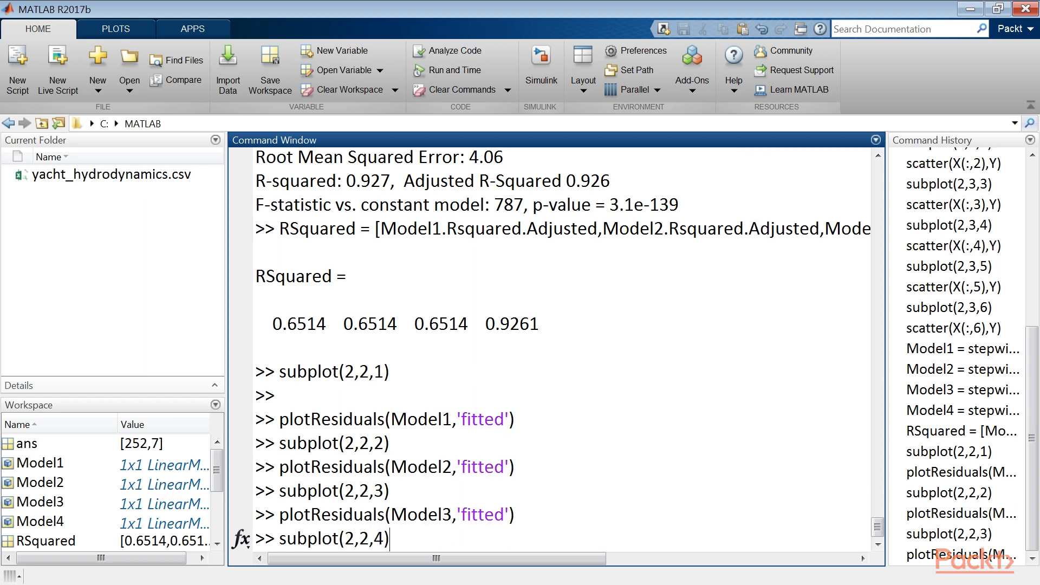
pyautogui.press('Return')
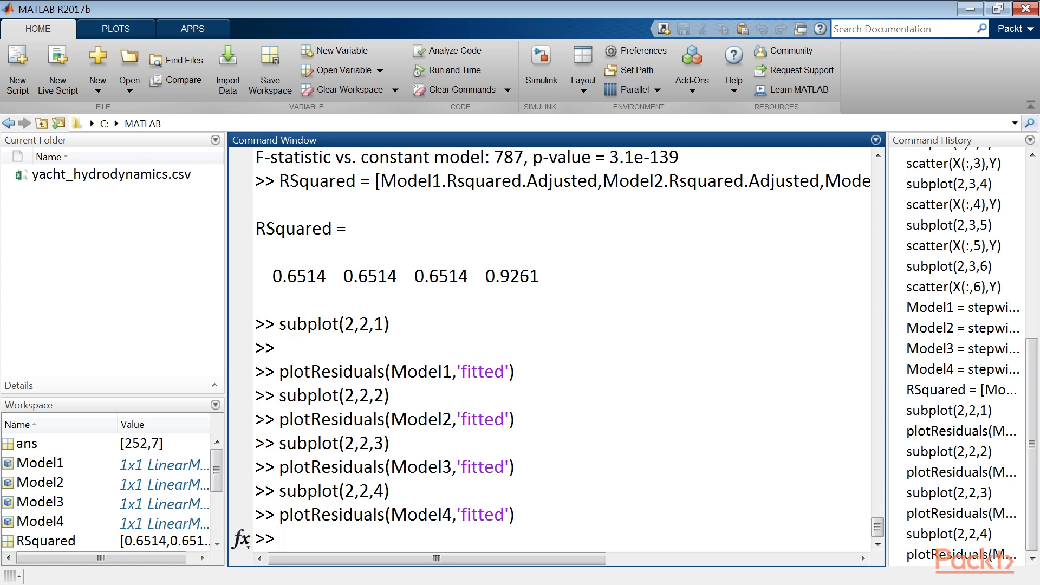
# Store Rrange1 as [min,max] of Model1.Residuals.Raw and start stacking Rranges = [Rrange1;…;Rrange4].
pyautogui.write('Rrange1 = [min(Model1.Residuals.Raw),max(Model1.Residuals.Raw)];')
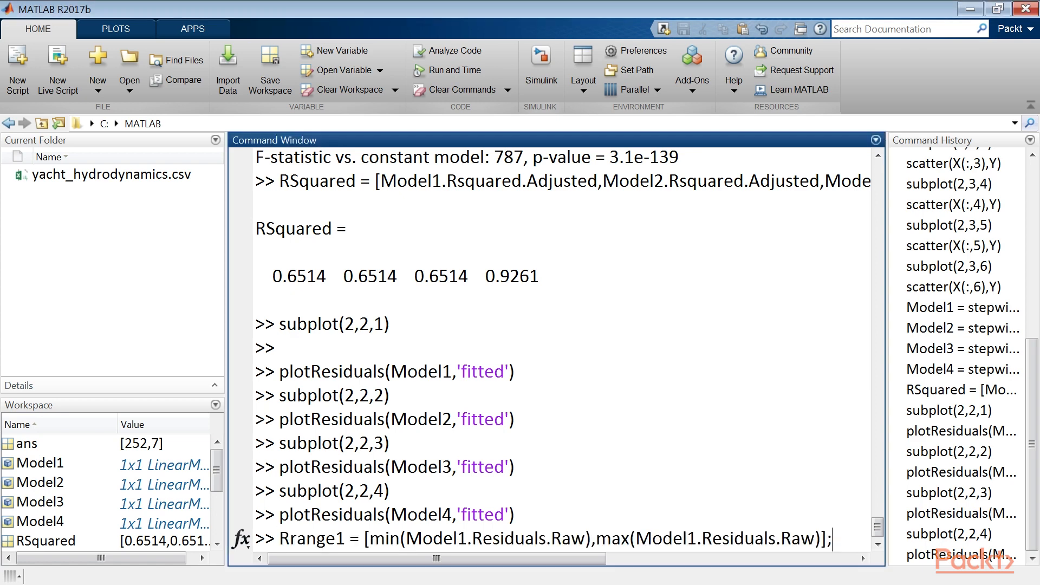
pyautogui.press('Return')
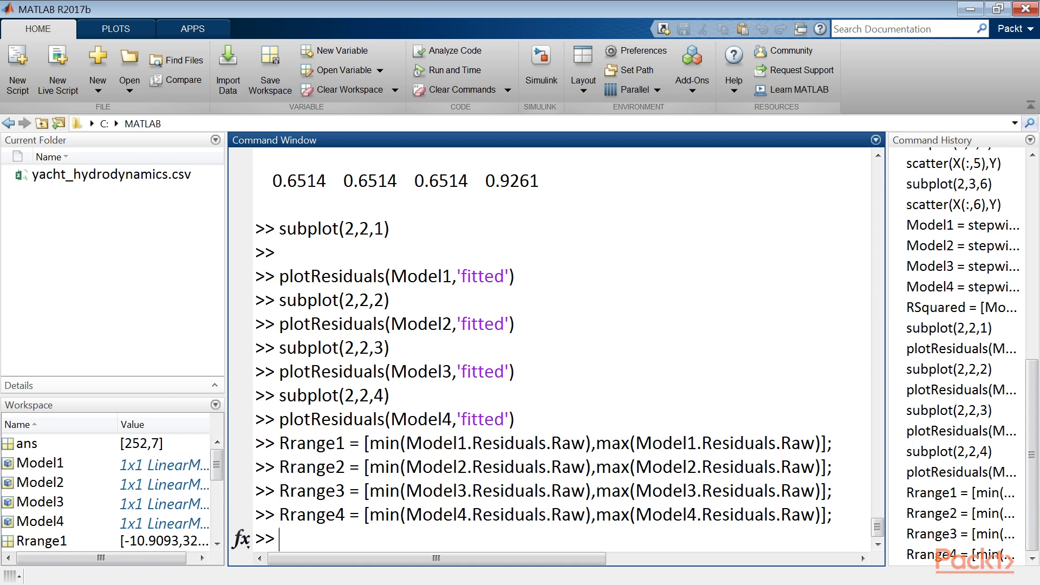
pyautogui.write('Rranges = [Rrange1;Rrange2;Rrange3;Rrange4]')
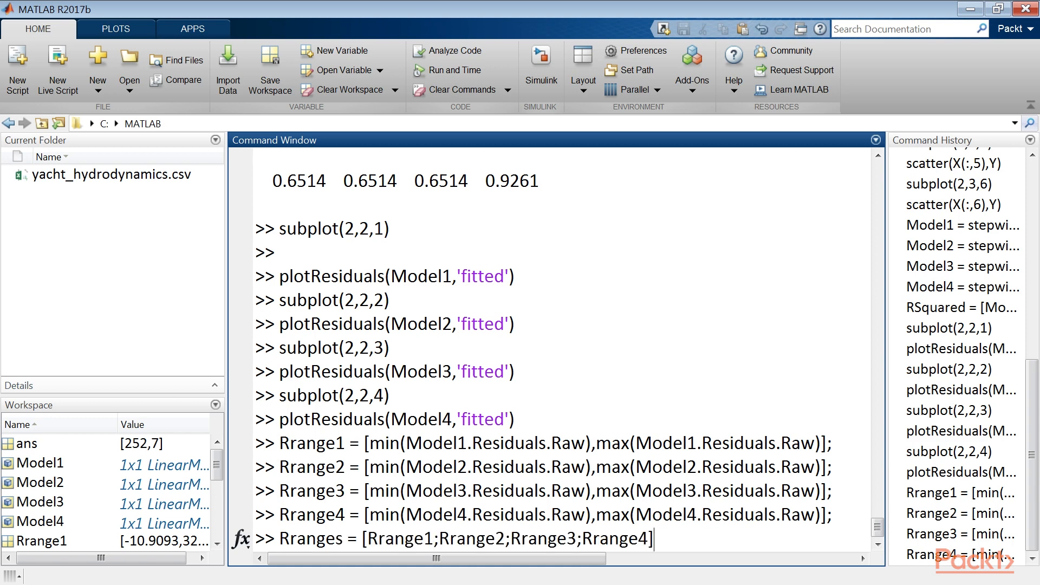